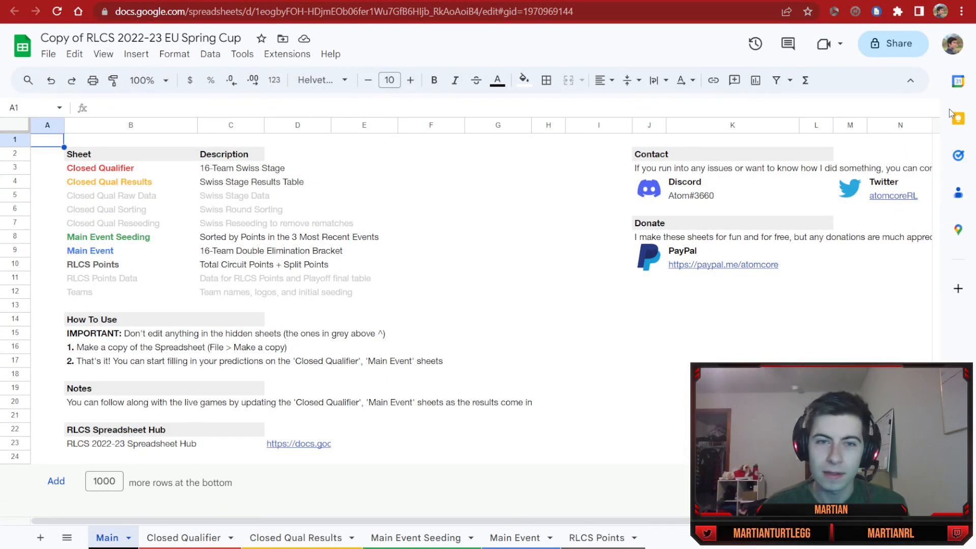
Step: Switch to the Main Event sheet and scroll down to the Upper Round 1 bracket
click(514, 538)
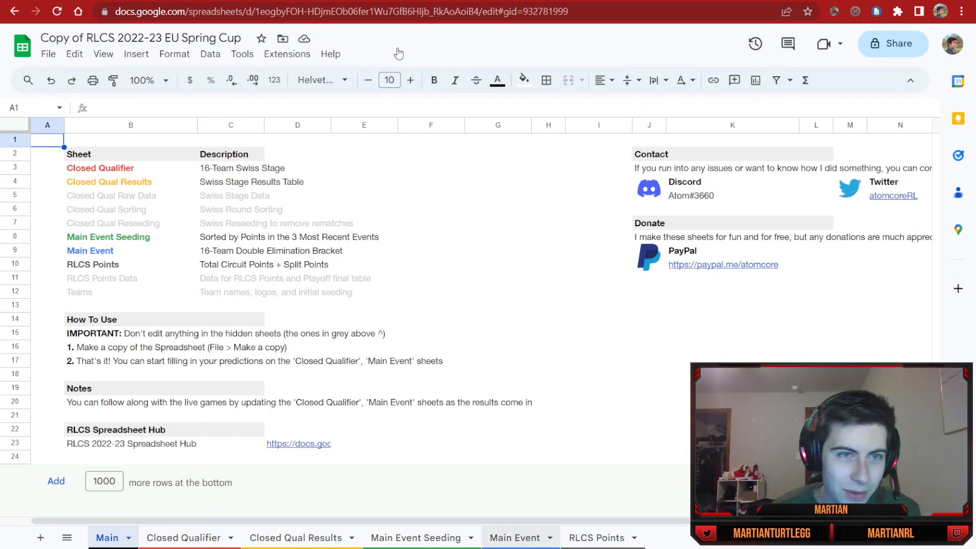
click(513, 538)
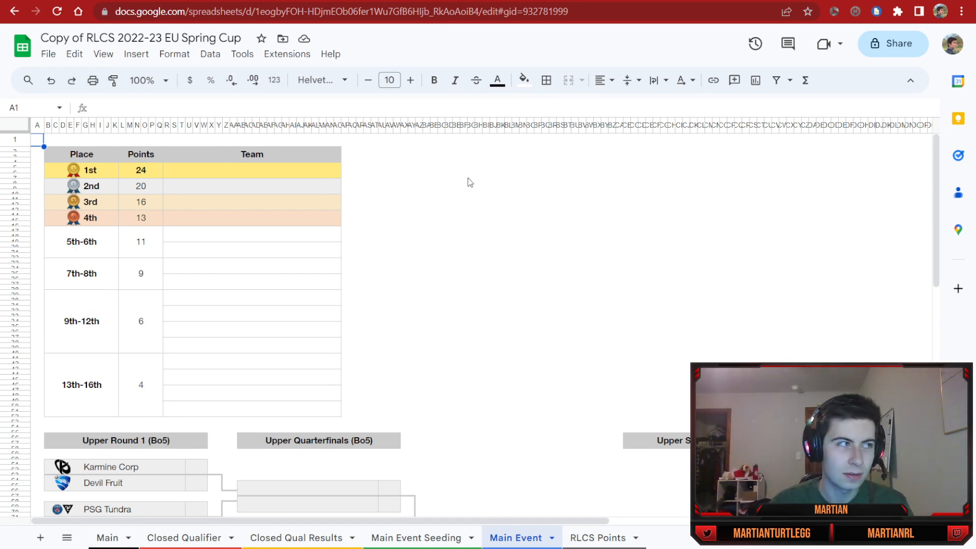
scroll(down, 3)
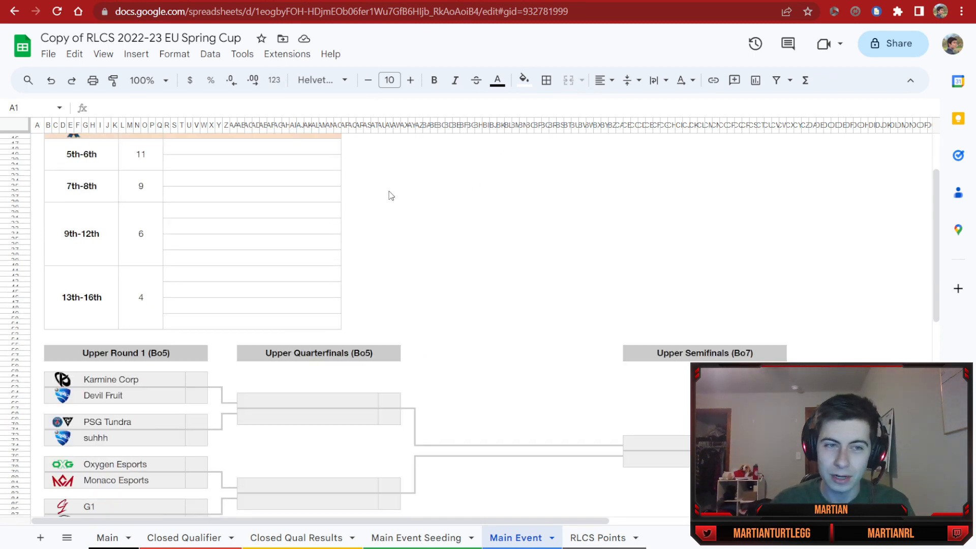
scroll(down, 3)
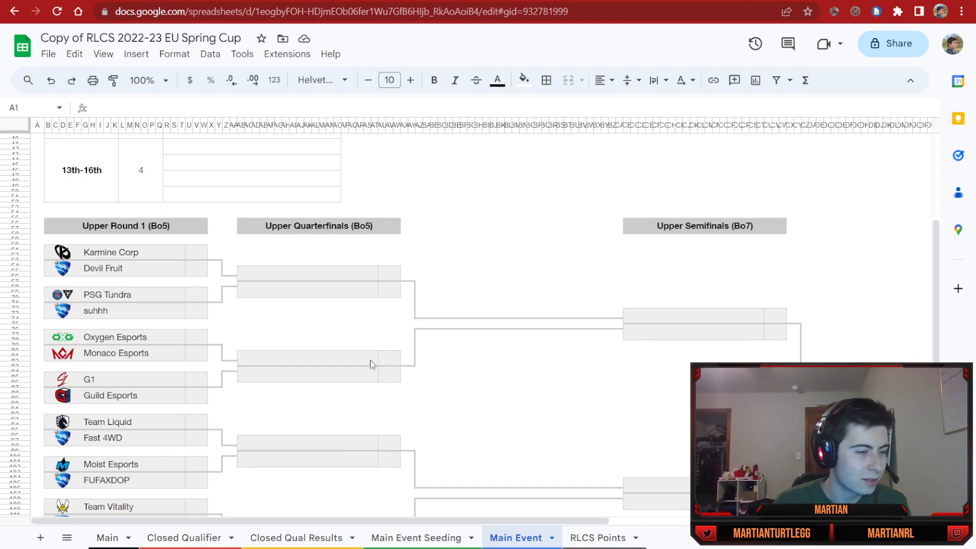
mouse_move(264, 310)
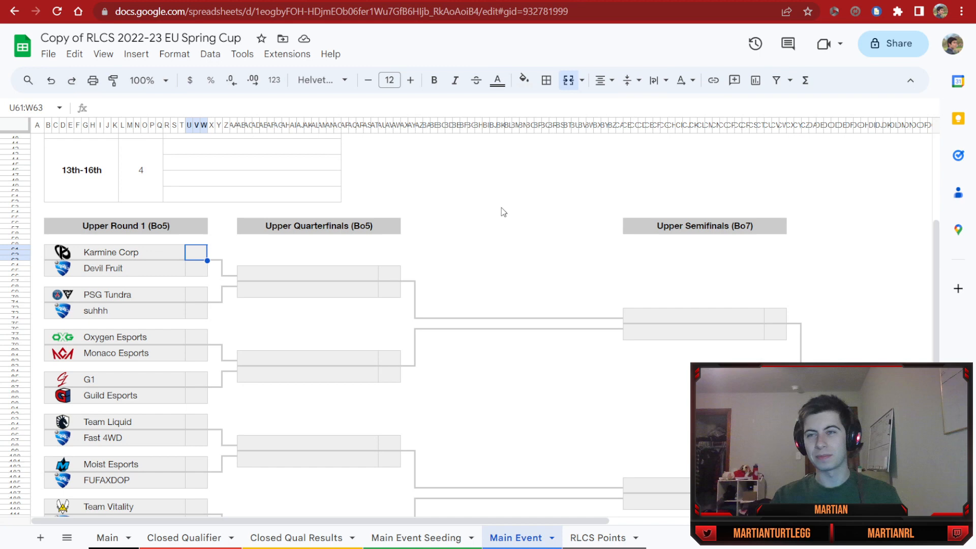
mouse_move(411, 276)
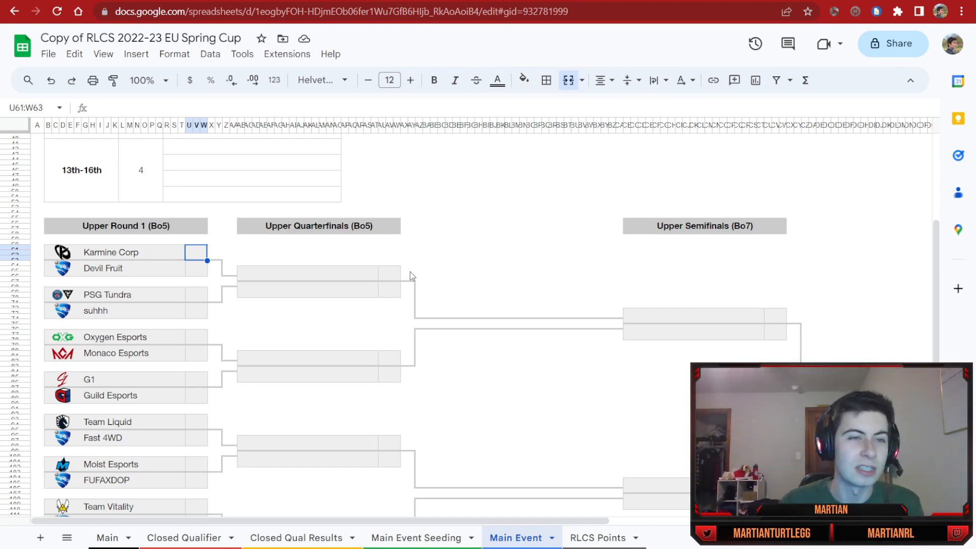
scroll(down, 3)
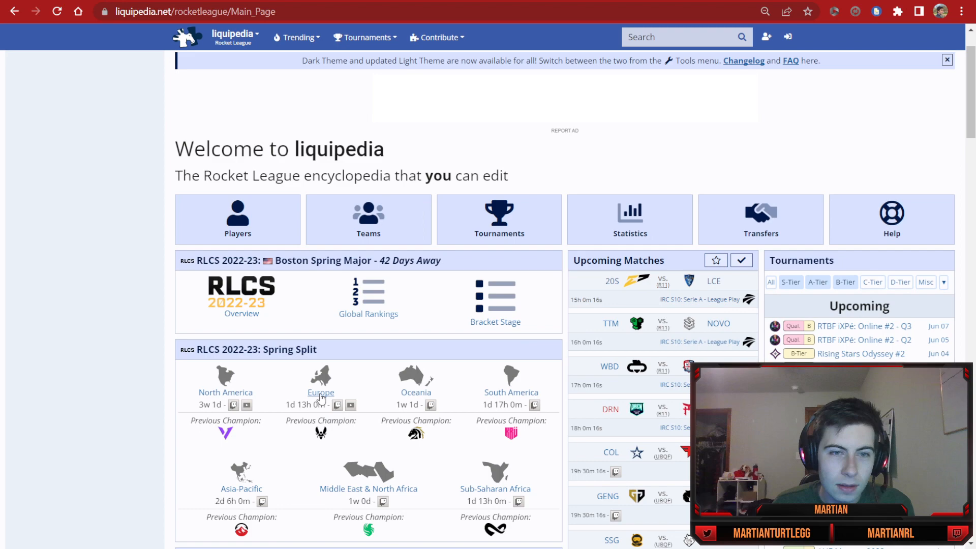
Step: Open Liquipedia's Spring Split Europe Cup page and scroll to its Format section
click(321, 392)
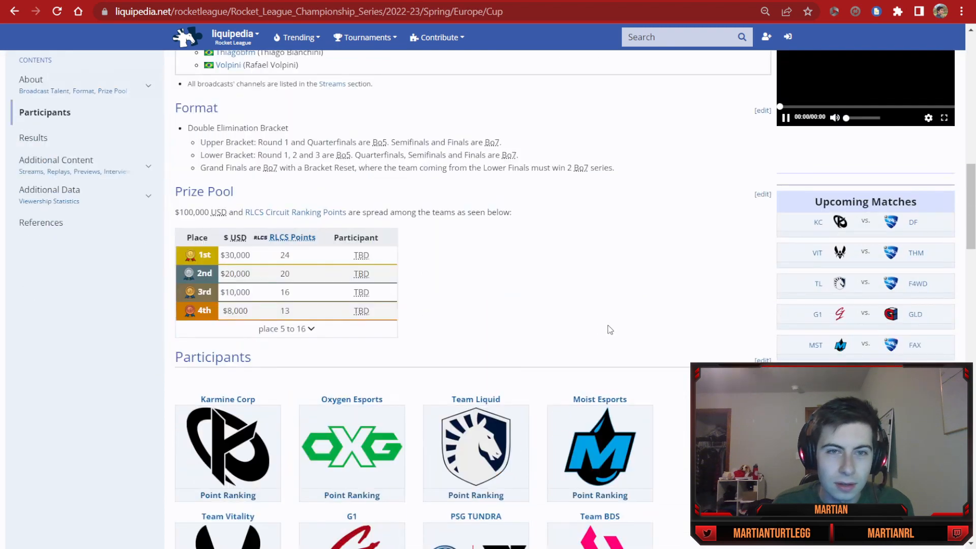
scroll(down, 3)
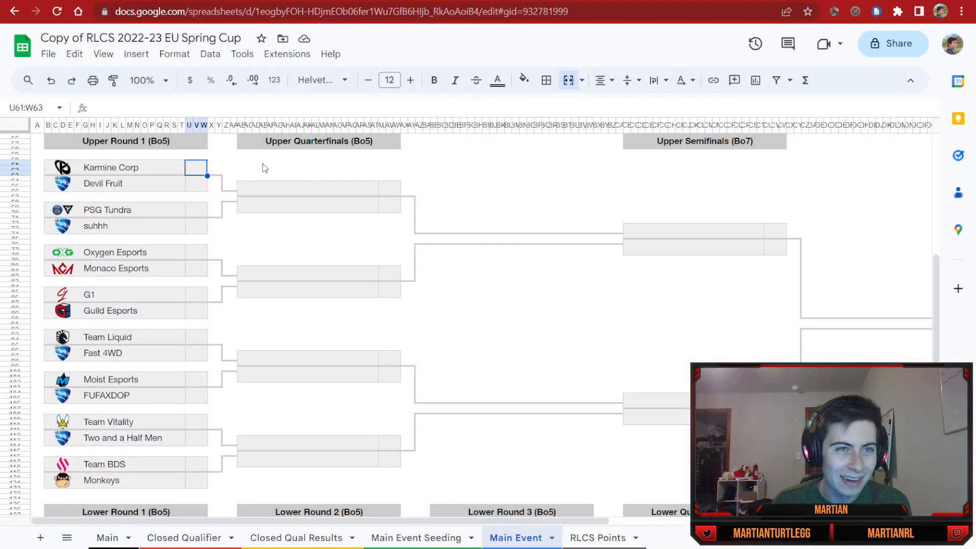
Step: Enter 3–1 results for the opening Upper Round 1 series
text(3)
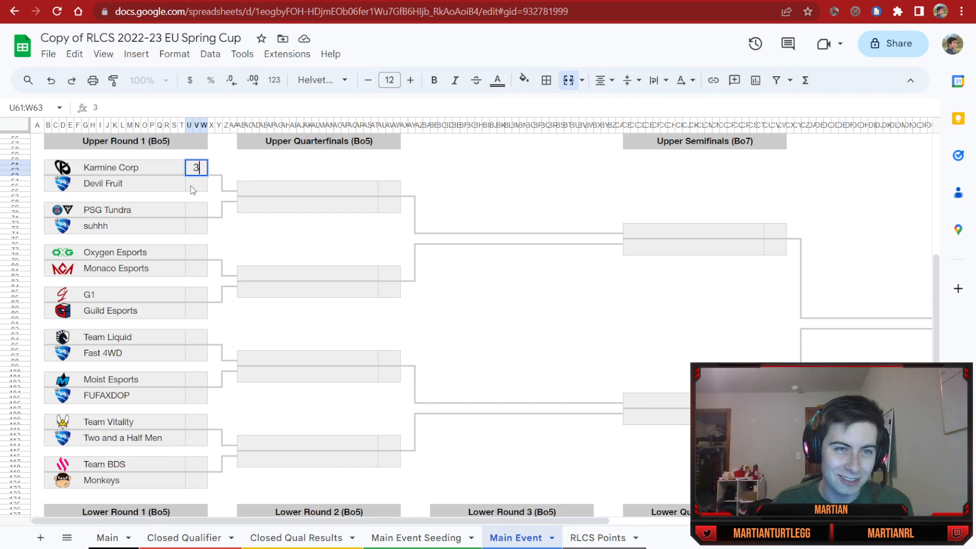
text(1)
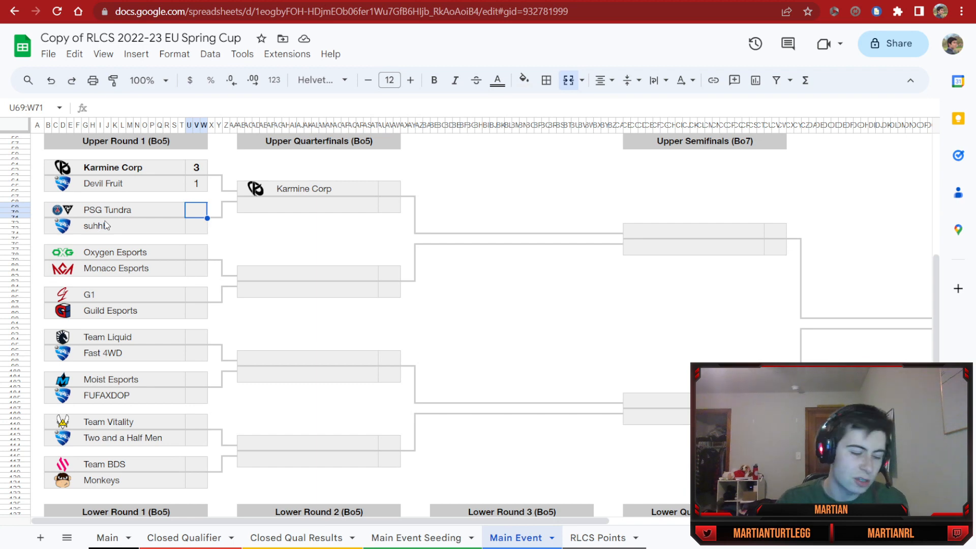
text(1)
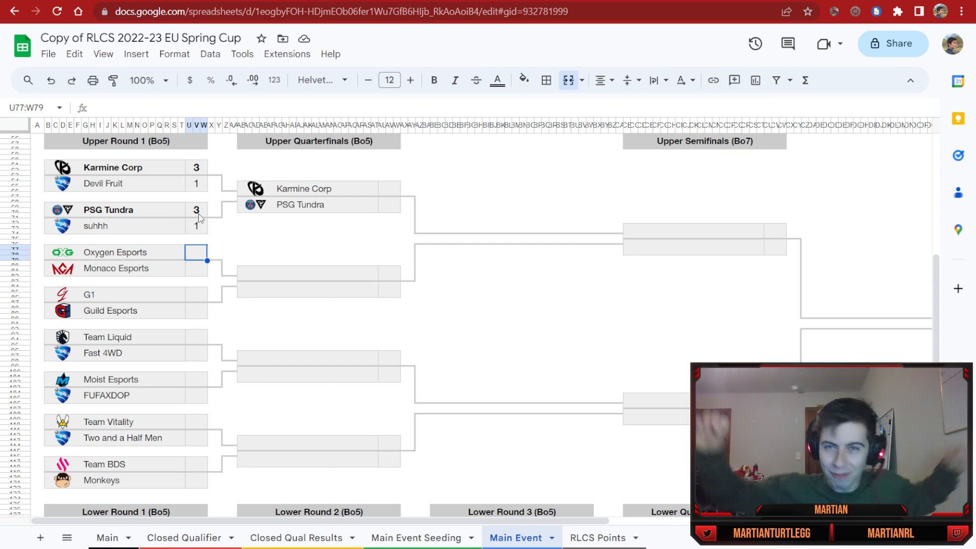
mouse_move(203, 285)
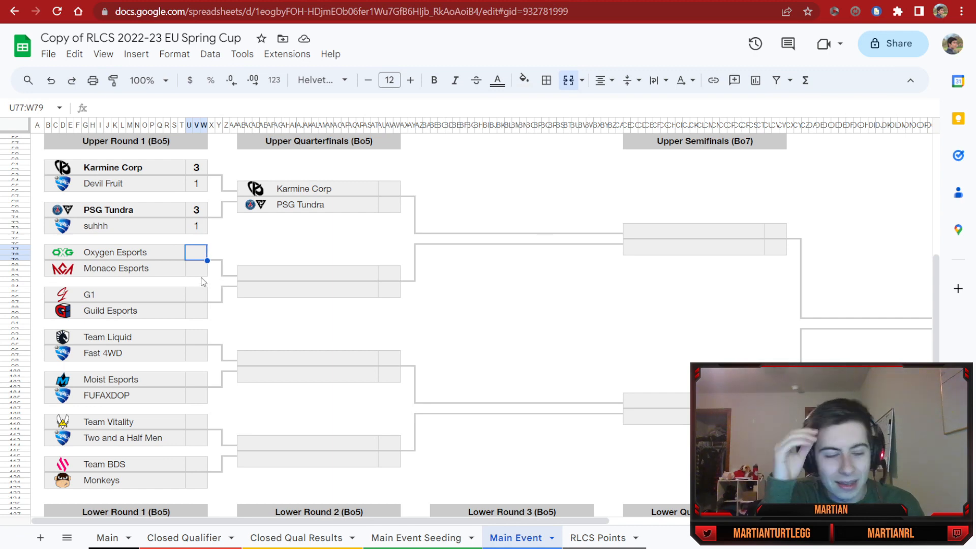
mouse_move(197, 270)
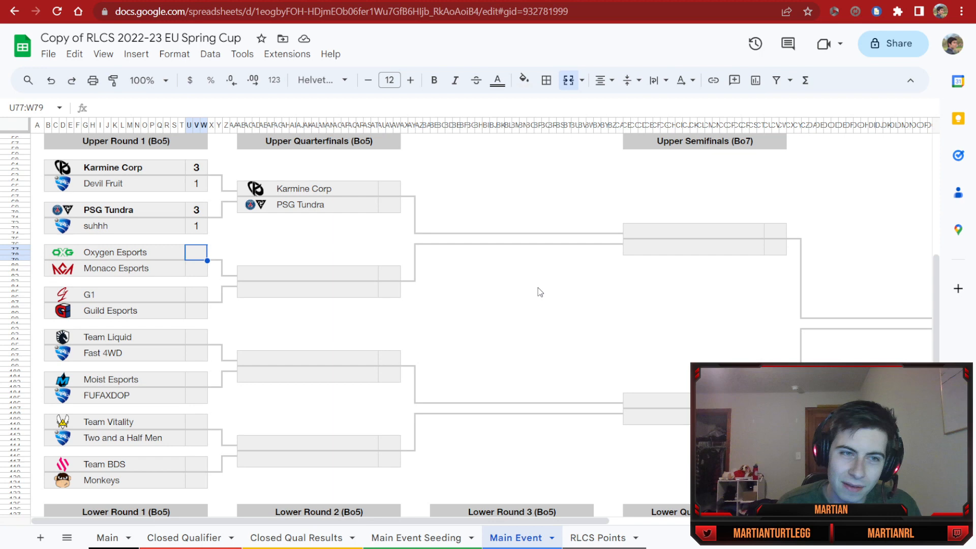
click(775, 248)
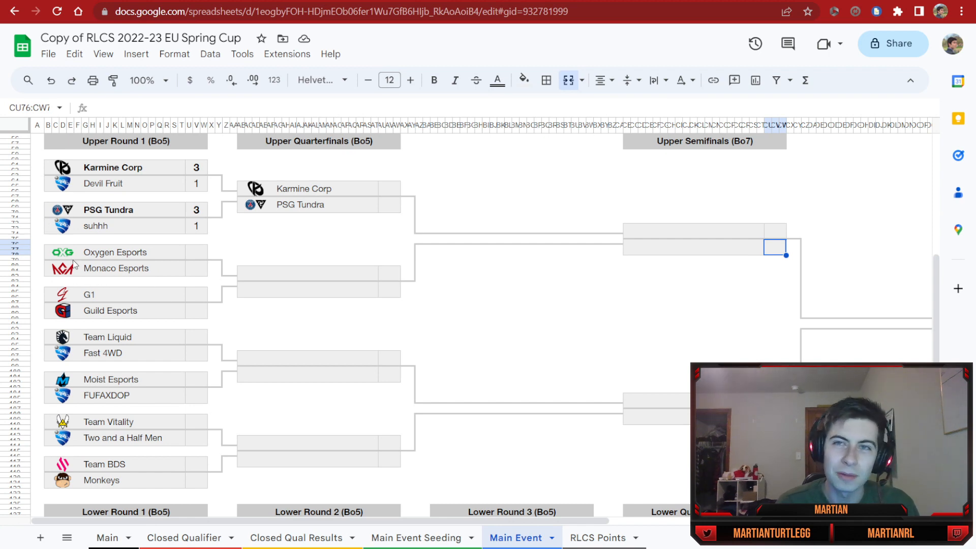
Step: Score Oxygen Esports' series and G1's 3–0 win over Guild Esports
click(131, 252)
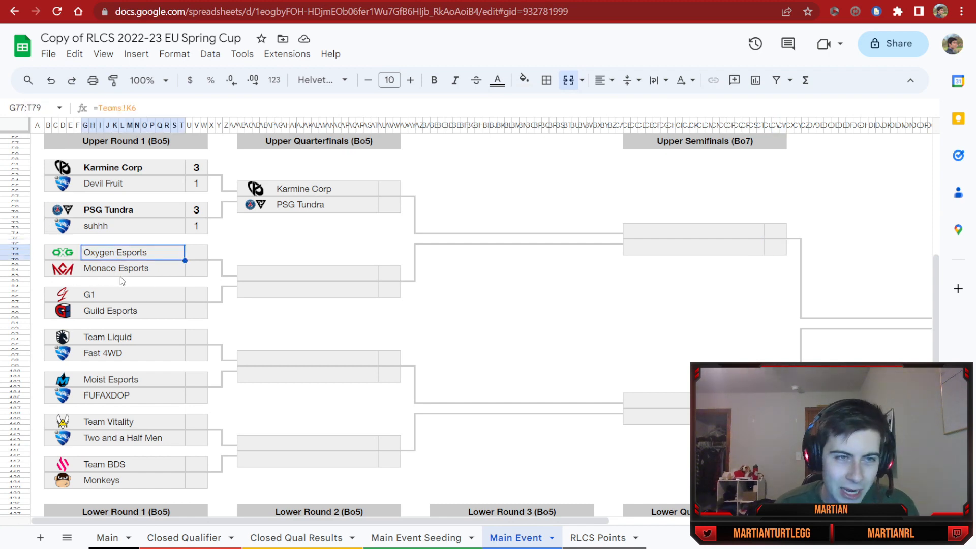
click(132, 295)
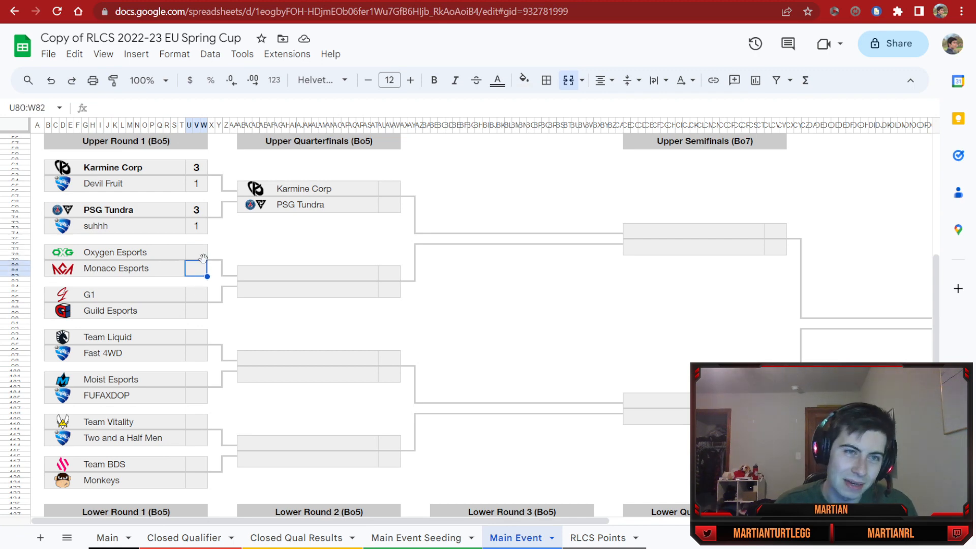
text(3)
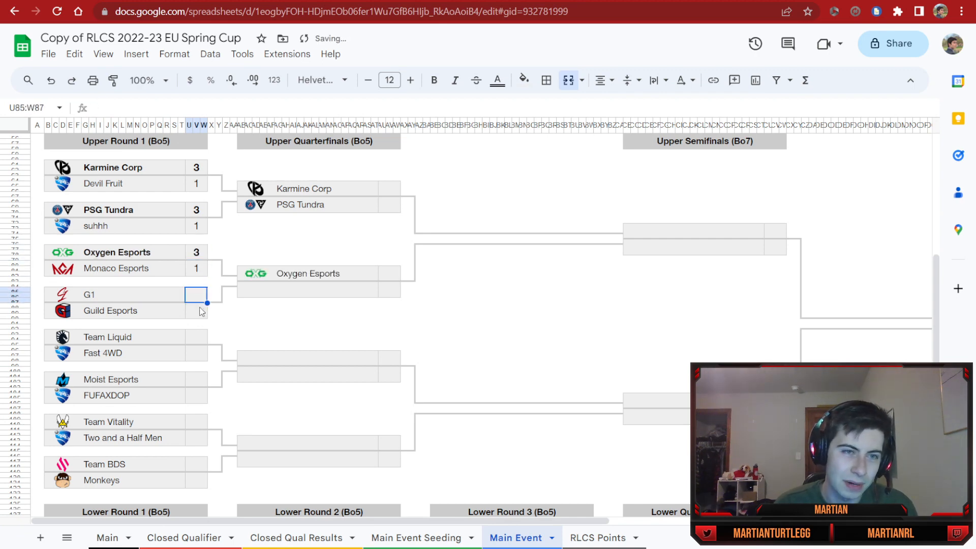
text(1)
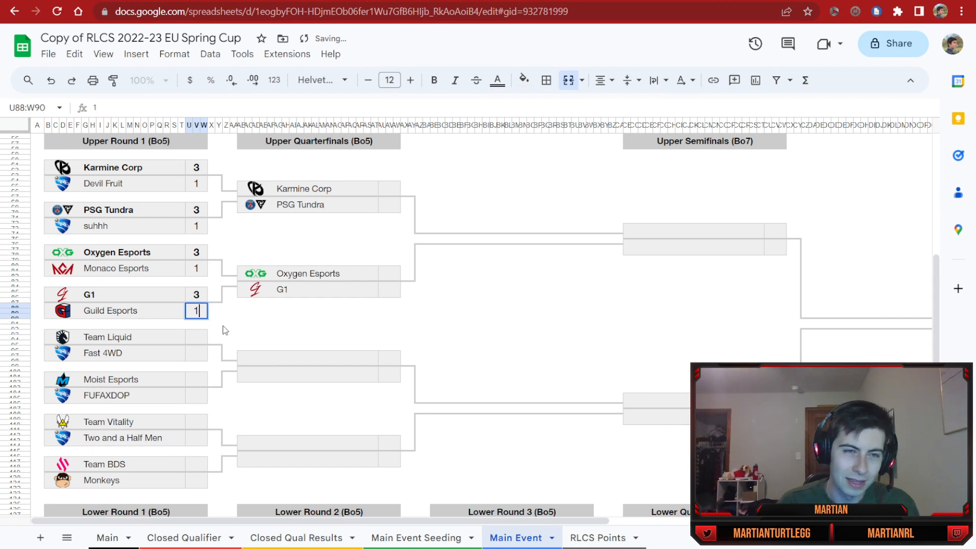
text(2)
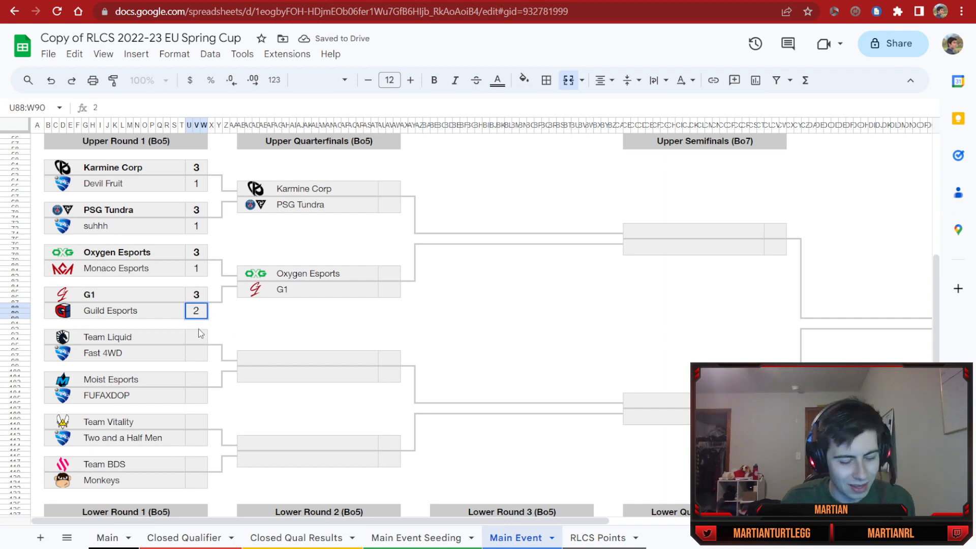
text(0)
click(195, 336)
text(3)
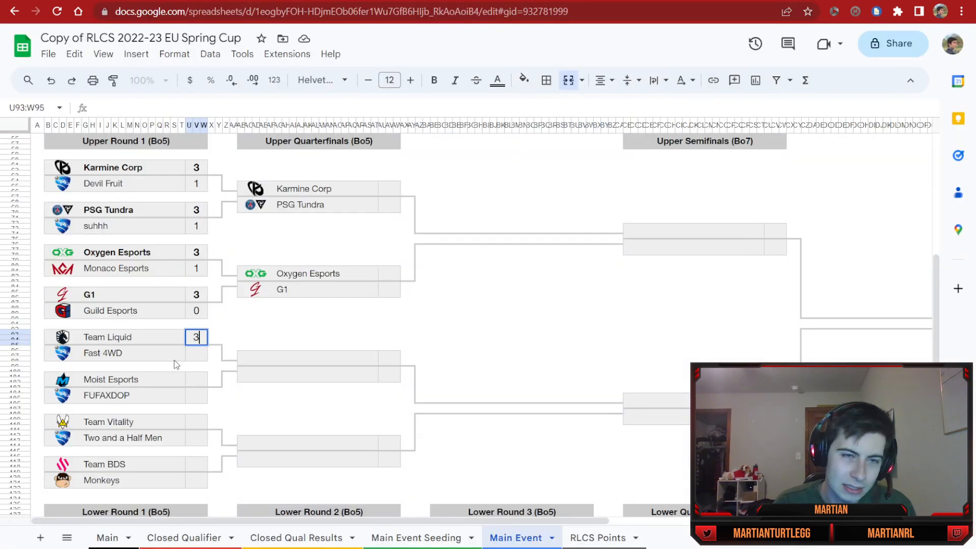
Step: Score the remaining Upper Round 1 series 3–0, 3–1, 3–1 and 3–2
text(0)
click(196, 395)
text(1)
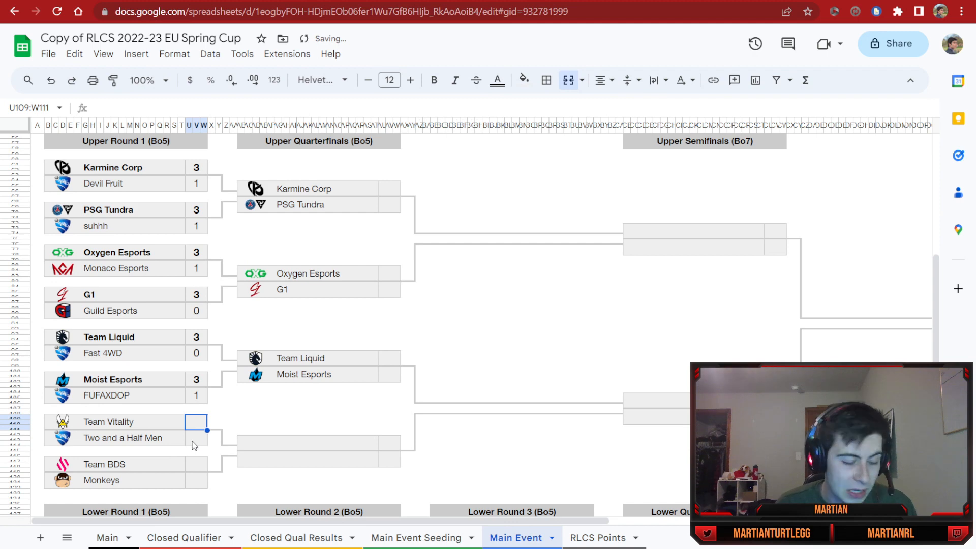
text(3)
click(196, 438)
text(1)
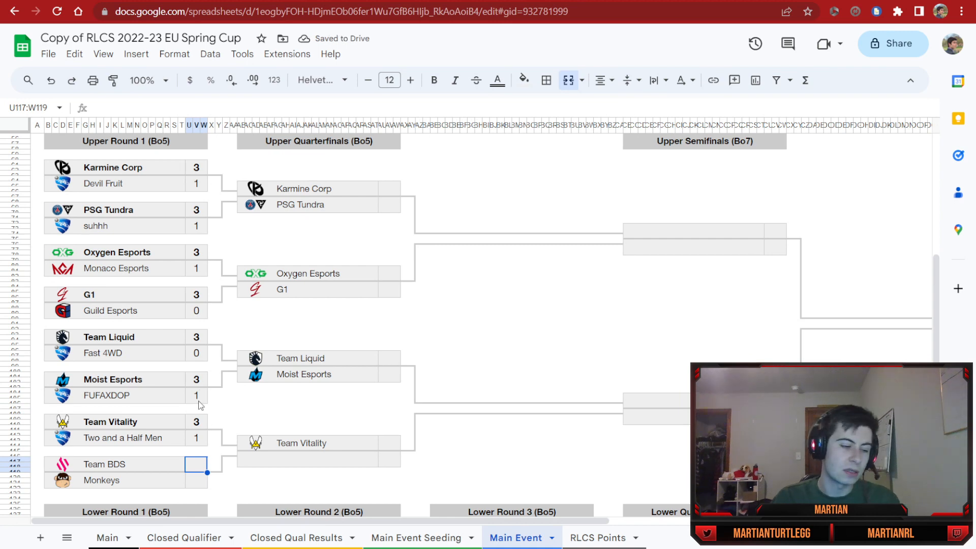
text(2)
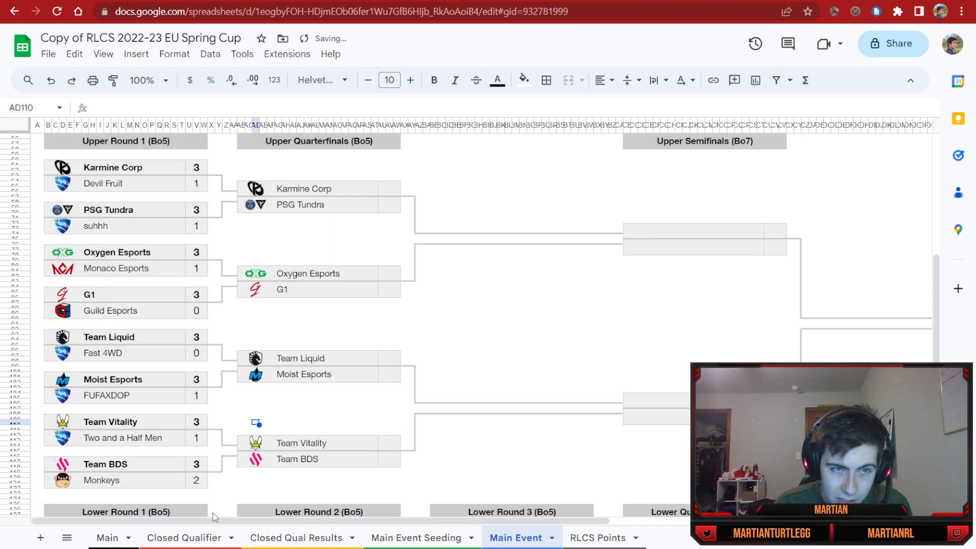
click(132, 480)
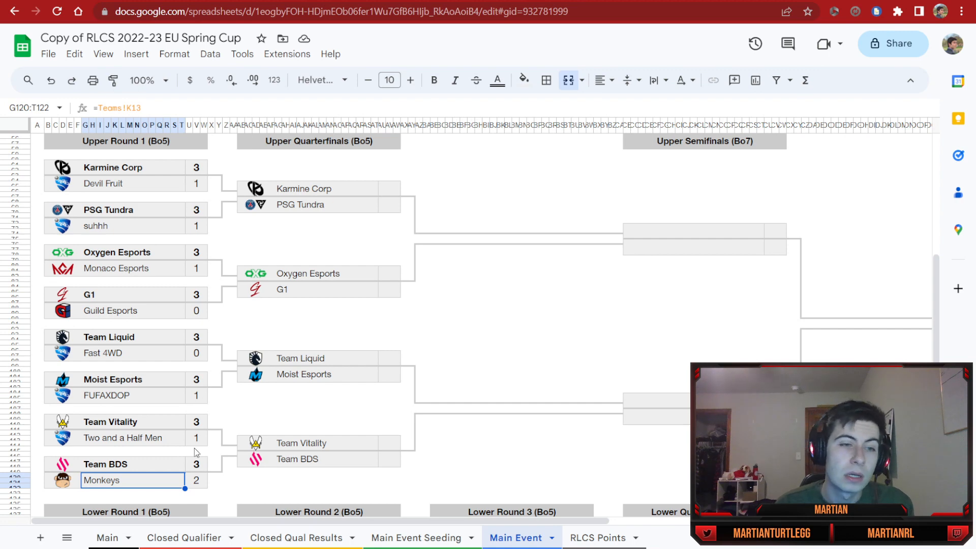
scroll(down, 3)
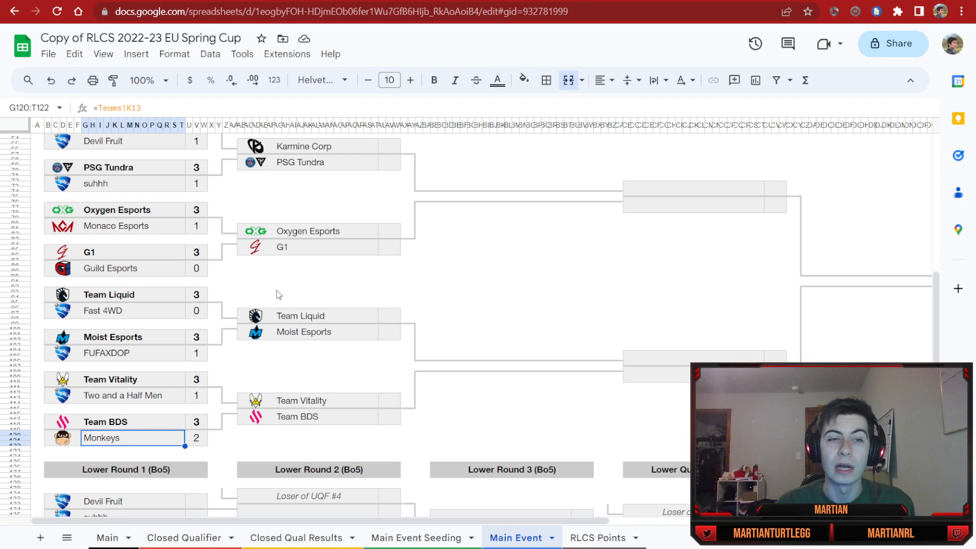
Step: Score Oxygen Esports' 3–2 upper quarterfinal win over G1
scroll(down, 3)
text(3)
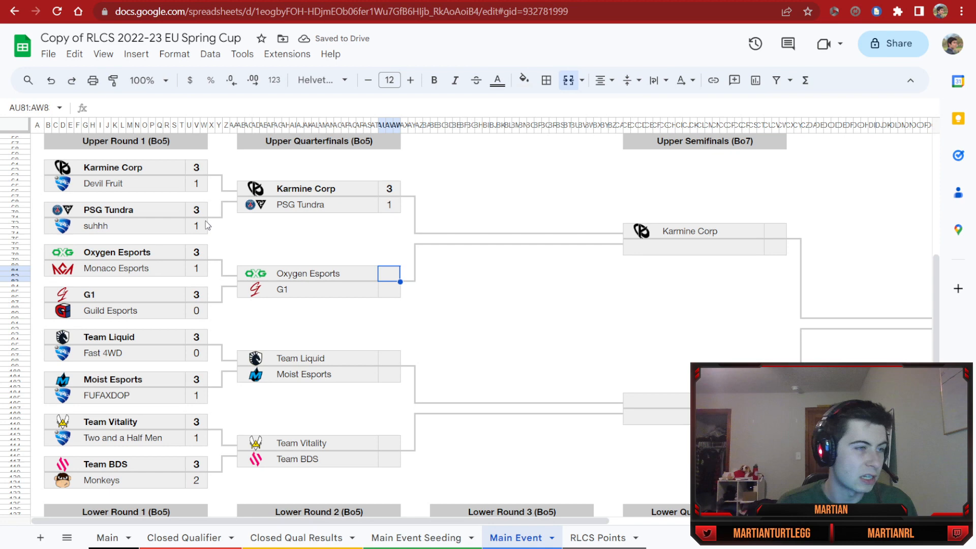
mouse_move(161, 206)
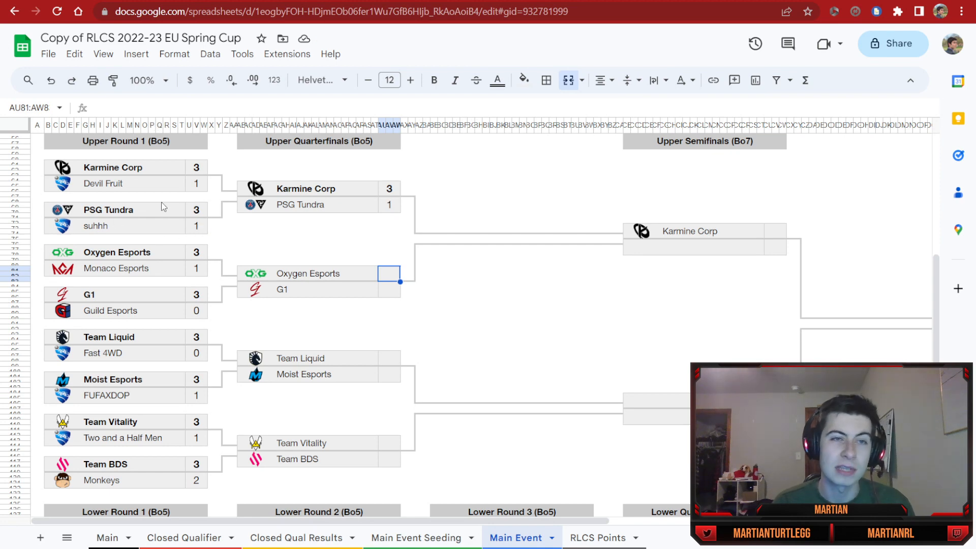
mouse_move(175, 239)
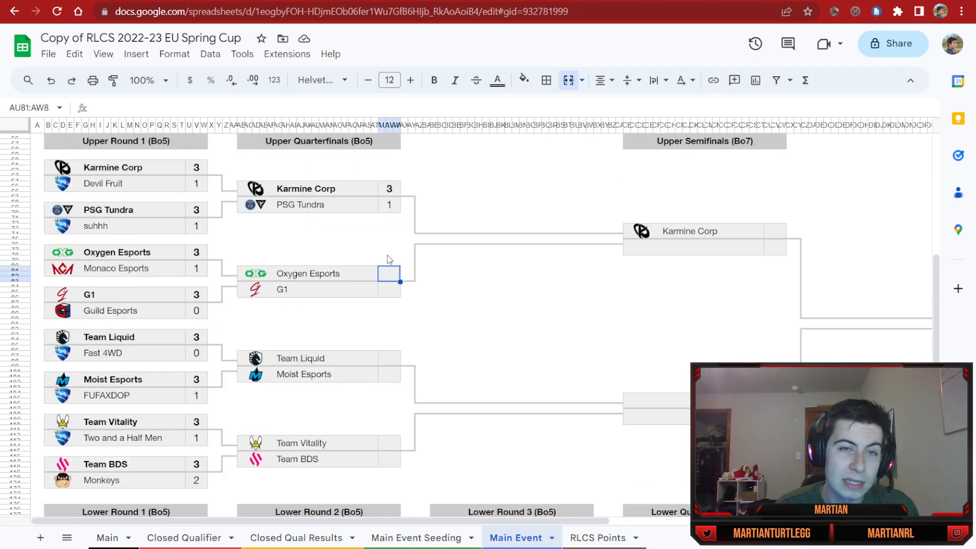
mouse_move(396, 294)
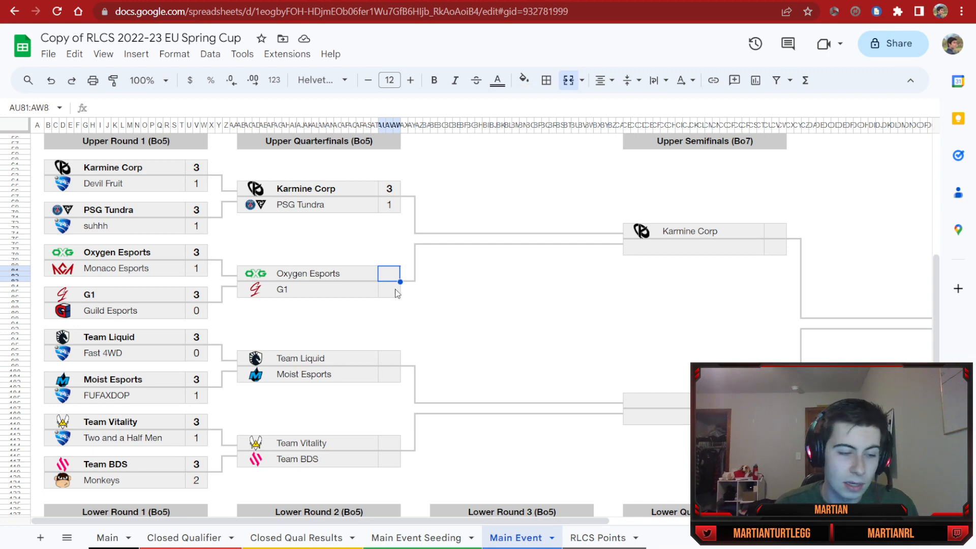
text(2)
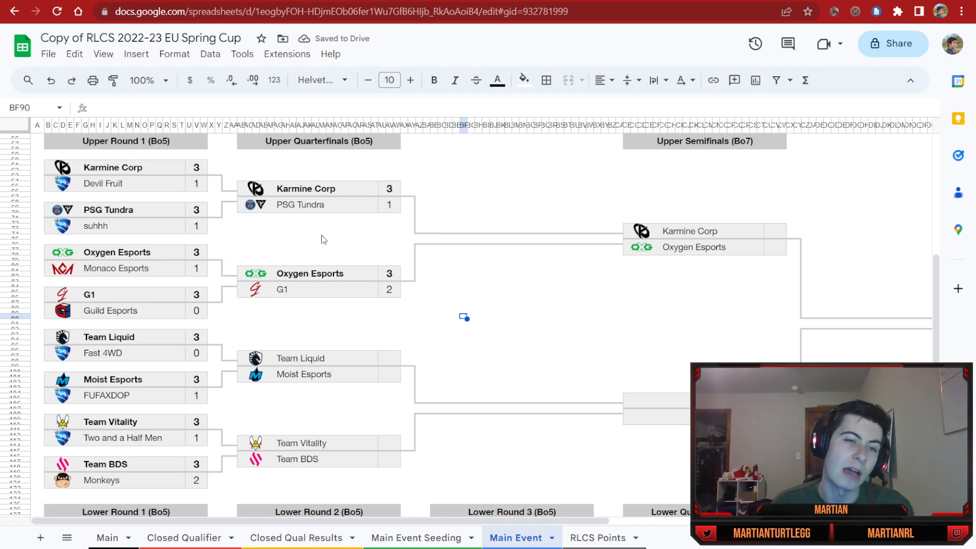
click(388, 358)
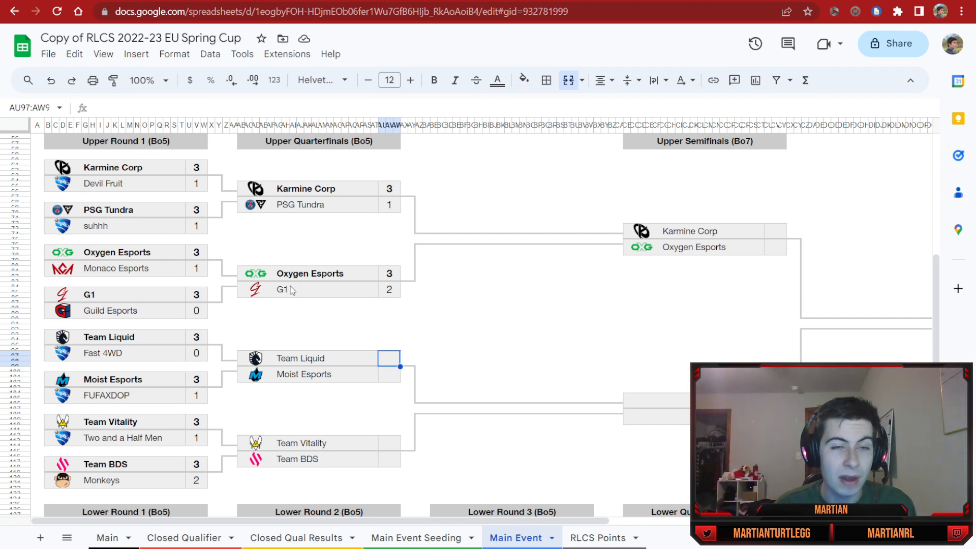
mouse_move(360, 283)
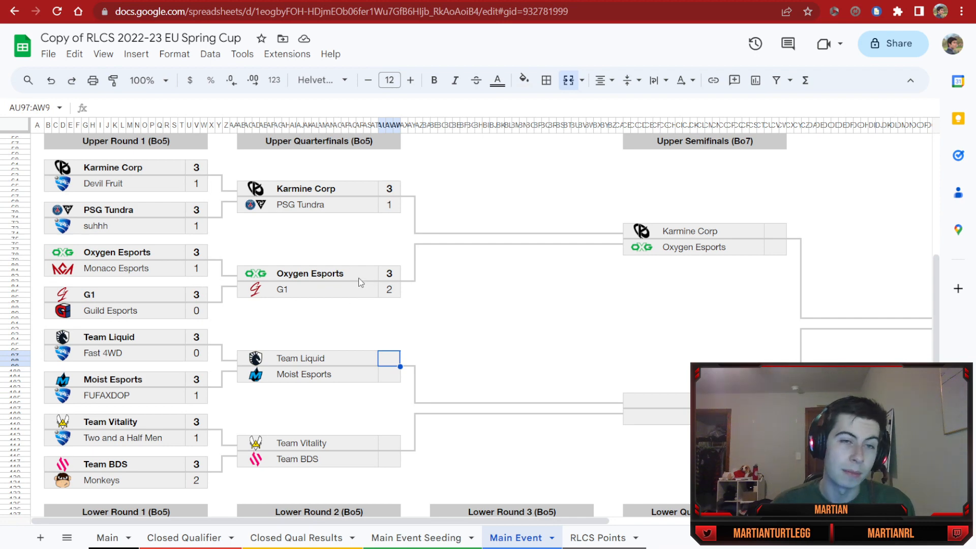
mouse_move(318, 304)
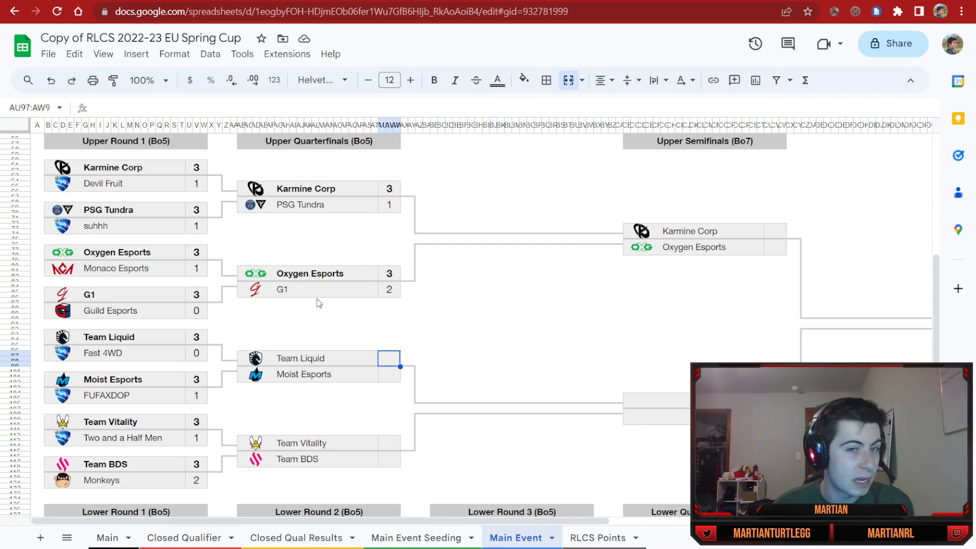
mouse_move(391, 389)
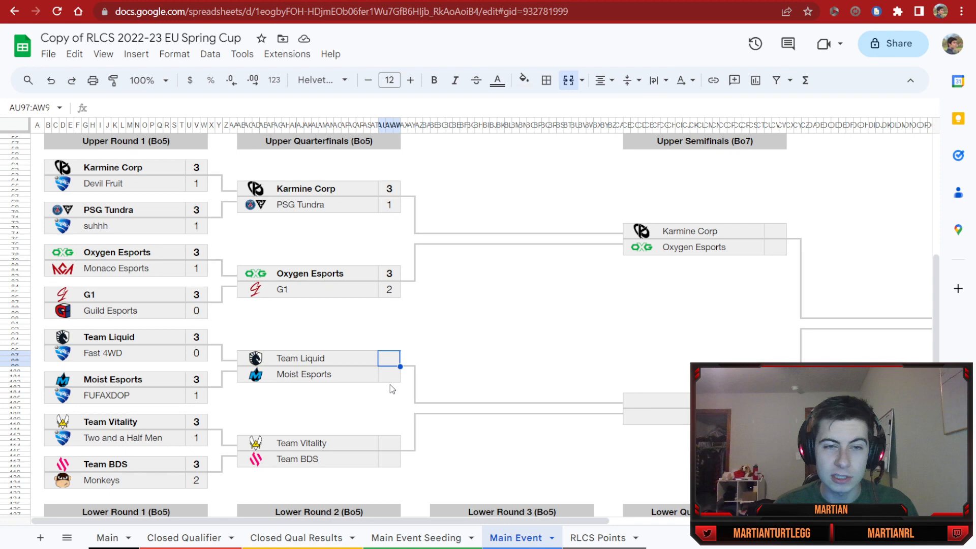
mouse_move(391, 380)
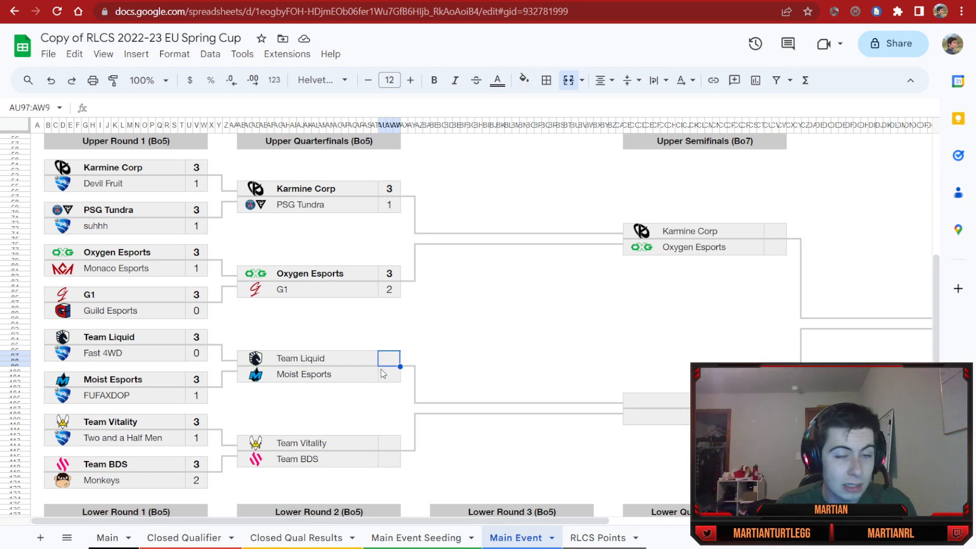
Step: Score Team Liquid 3–2 over Moist Esports and Team Vitality 3–1 over Team BDS
text(3)
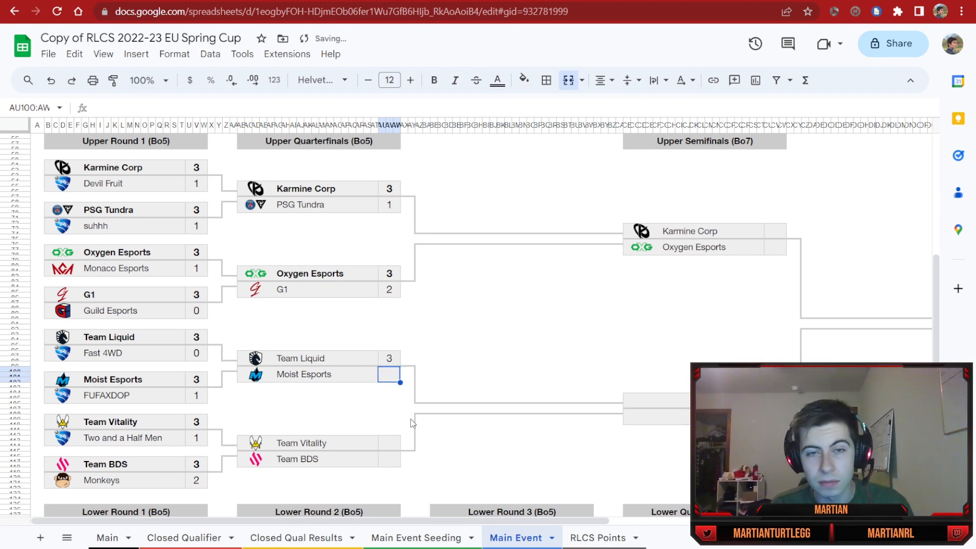
text(2)
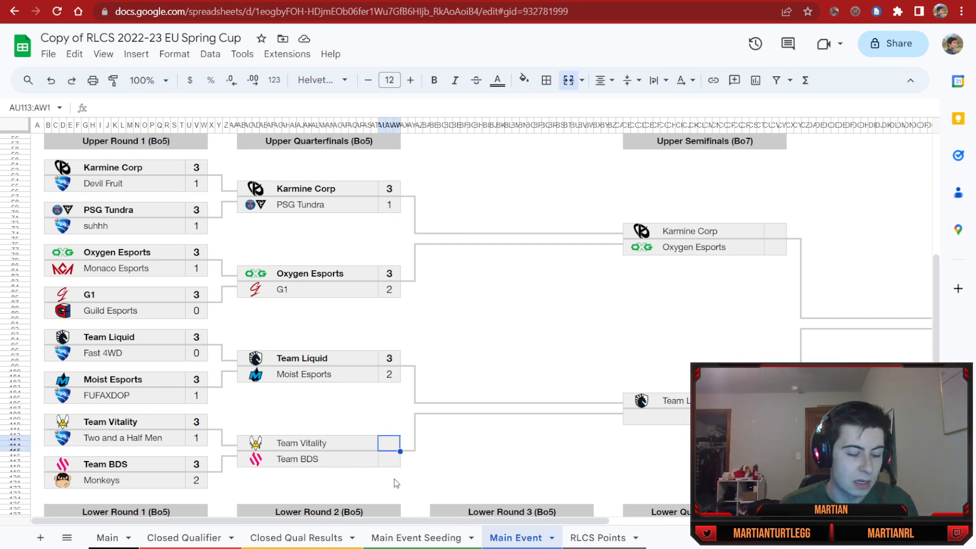
text(3)
click(389, 459)
text(1)
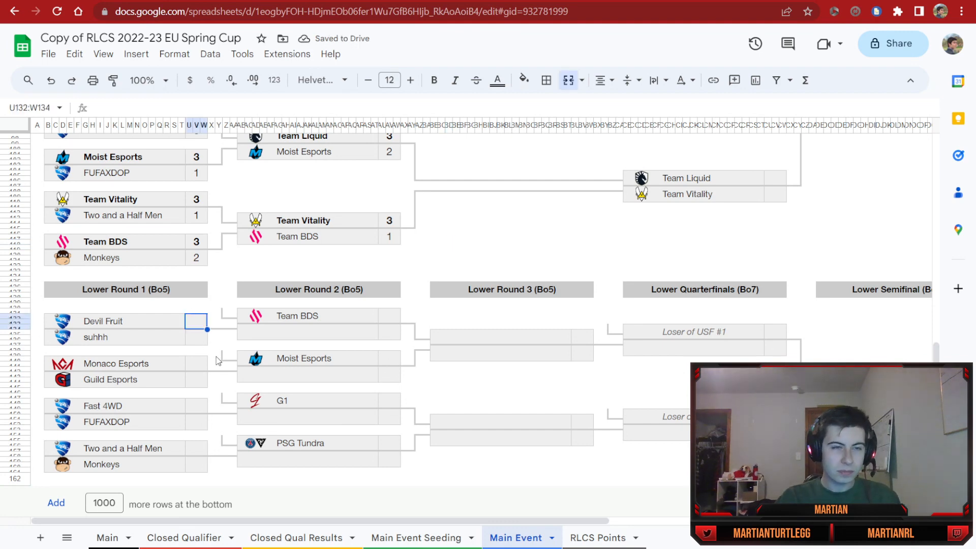
Step: Score Devil Fruit's series 1–3 and Monaco Esports' 3–0 win in Lower Round 1
click(195, 337)
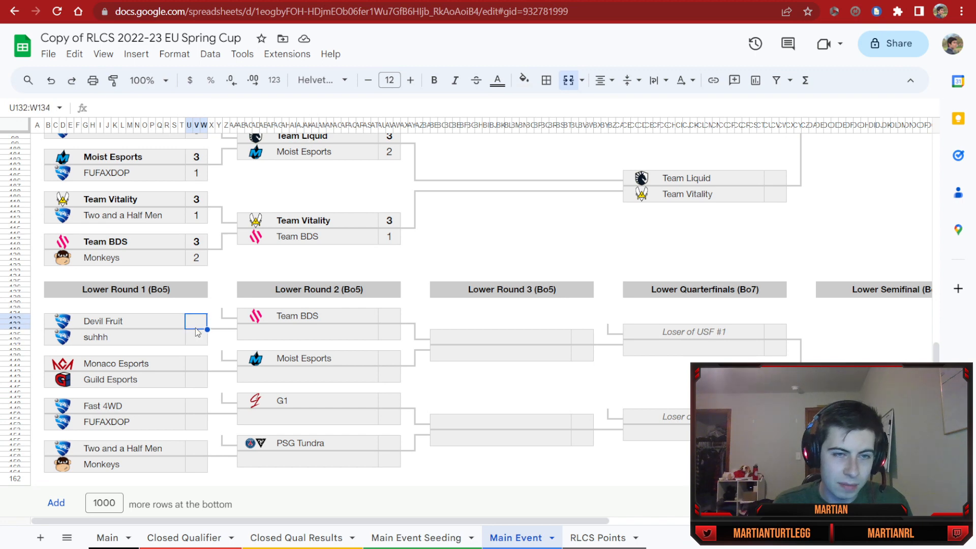
text(1)
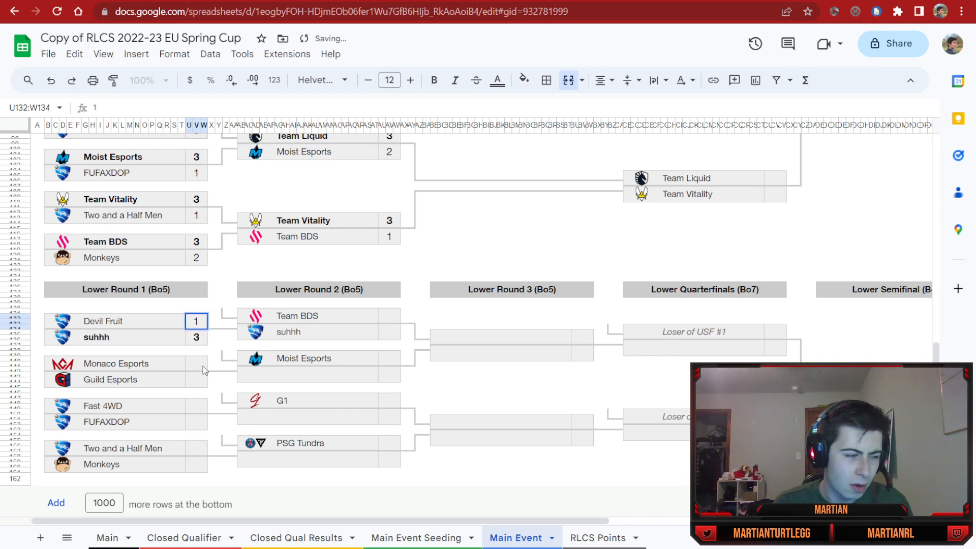
click(195, 365)
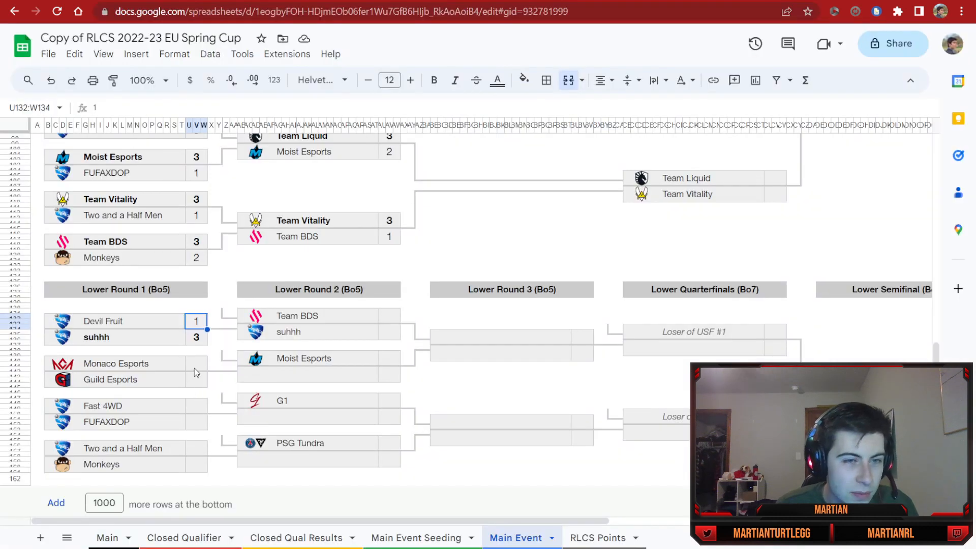
click(195, 363)
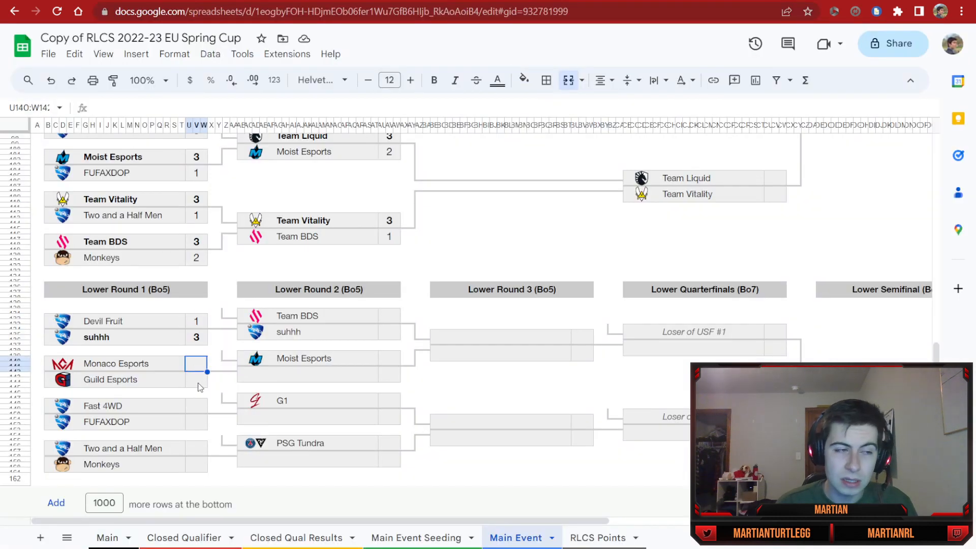
text(3)
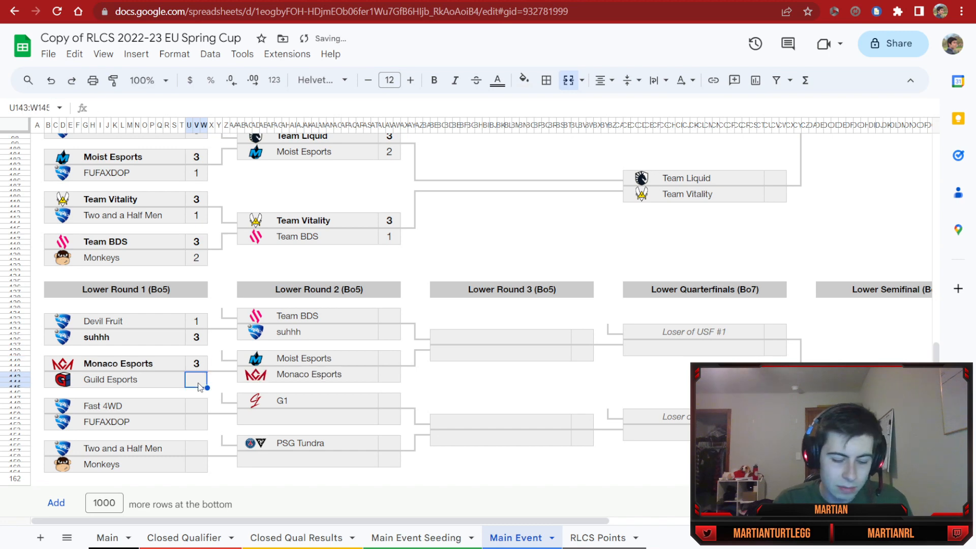
text(0)
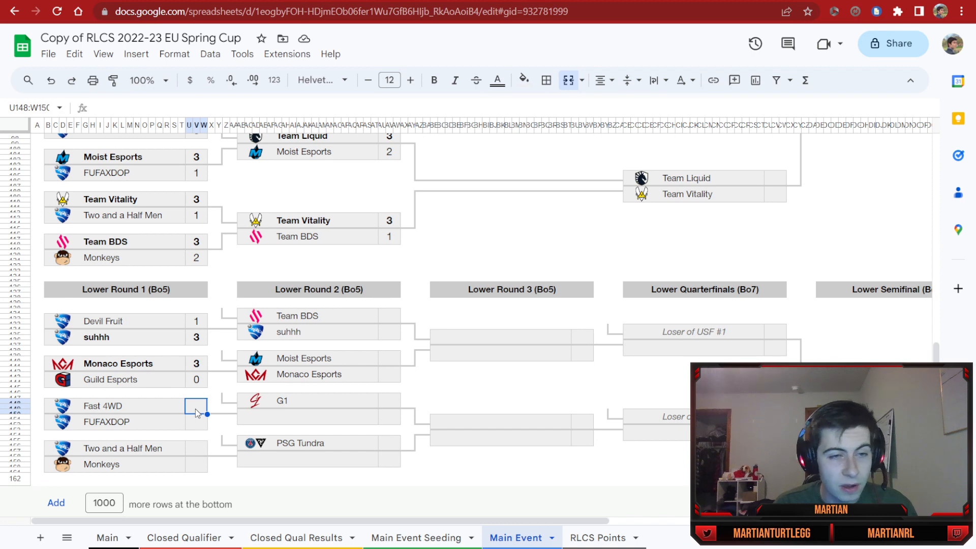
mouse_move(194, 387)
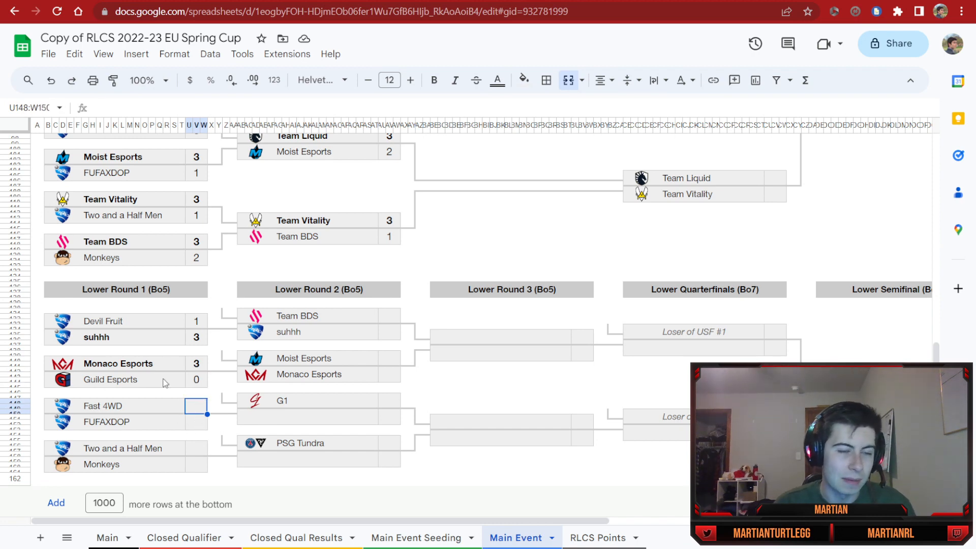
Step: Score FUFAXDOP's series 1–3 and Monkeys' series 2–3 in Lower Round 1
click(196, 422)
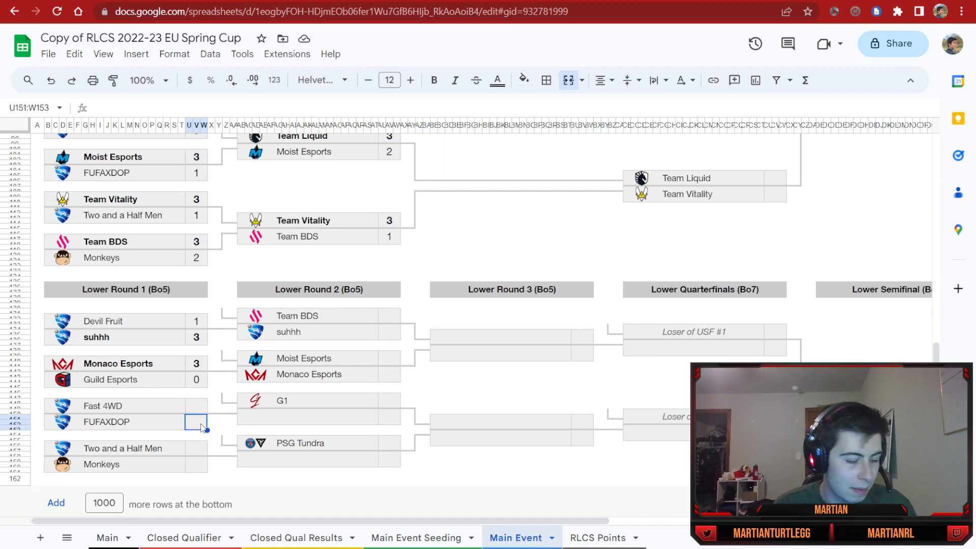
text(3)
click(196, 405)
text(1)
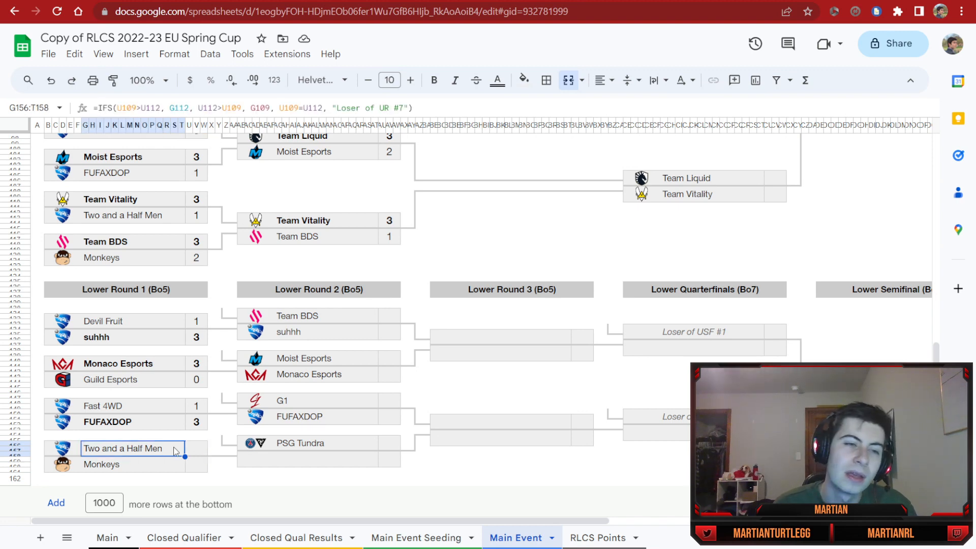
text(2)
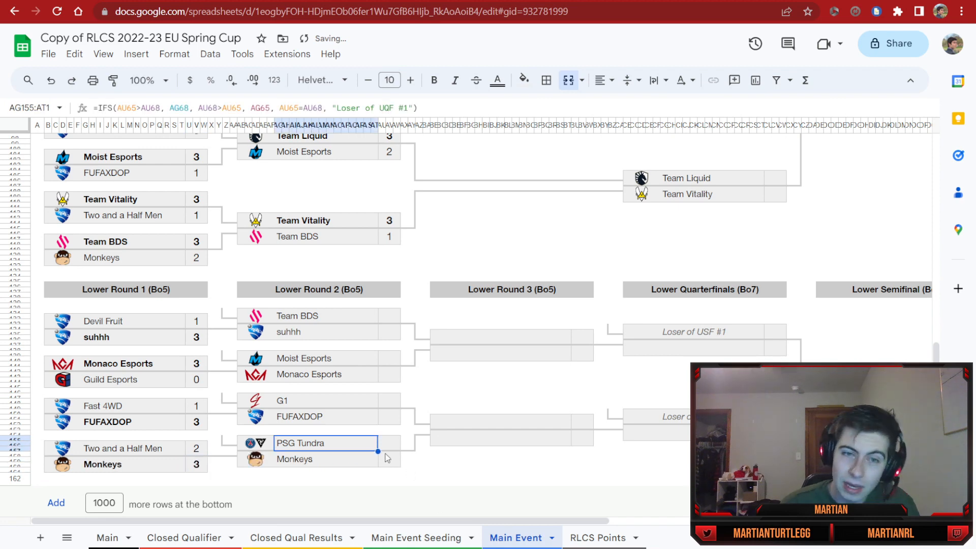
click(388, 458)
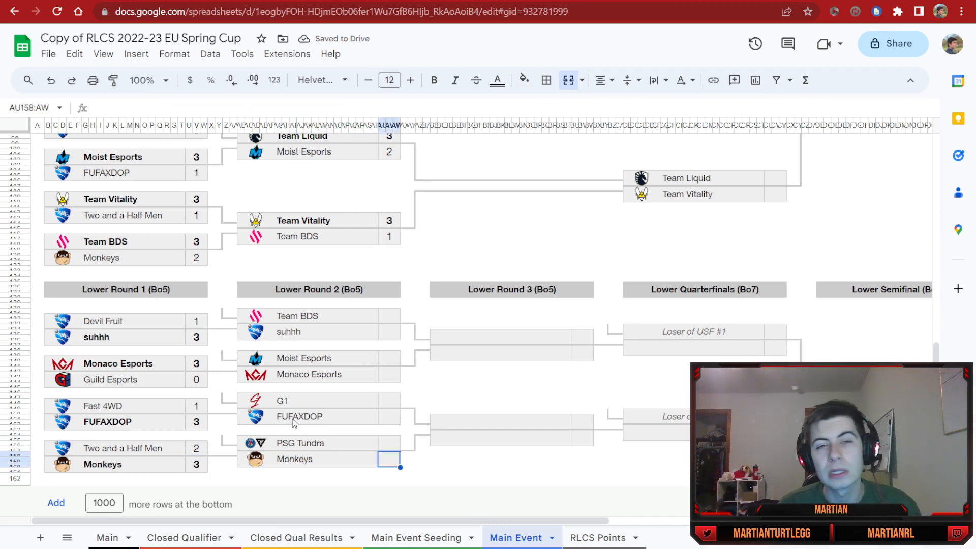
Step: Score Team BDS 3–1 over suhhh and Moist Esports 3–0 over Monaco Esports
text(3)
click(389, 332)
text(1)
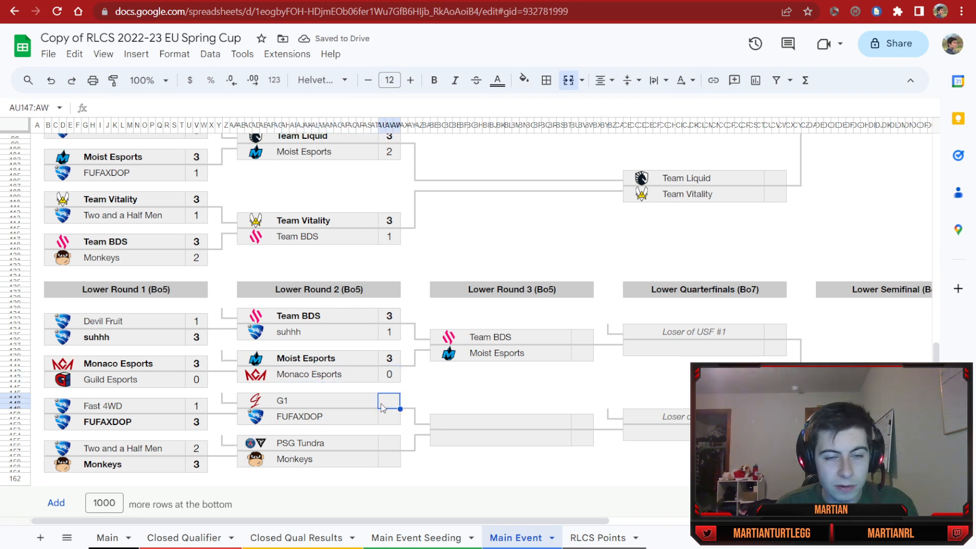
mouse_move(386, 420)
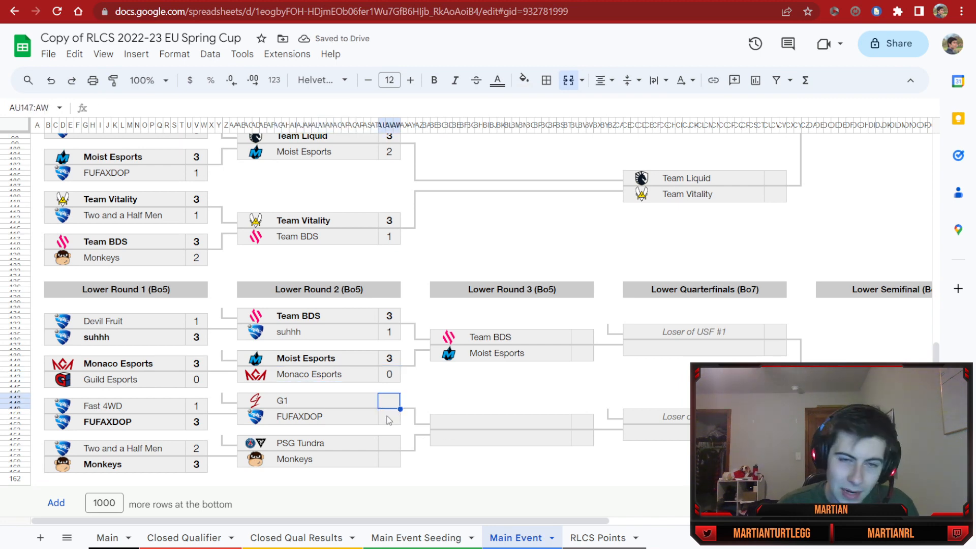
text(3)
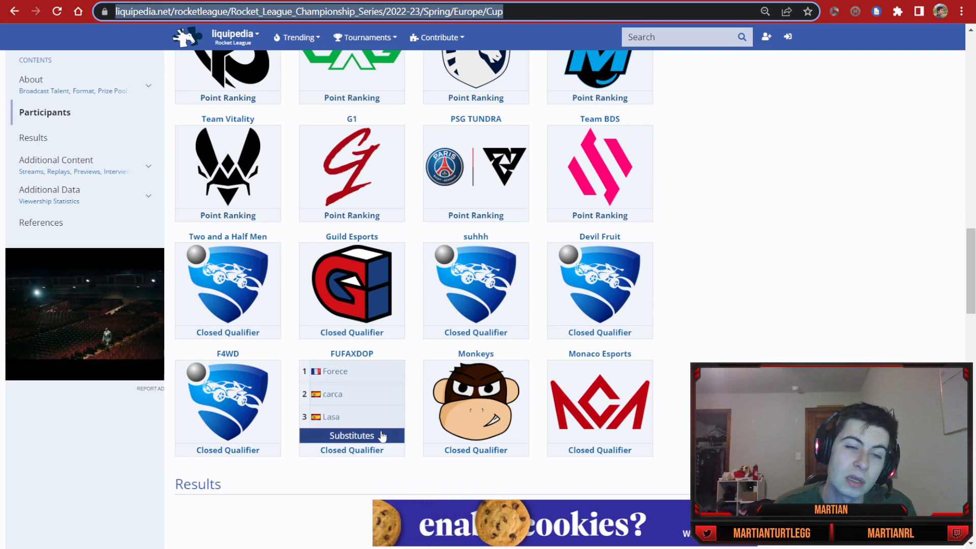
mouse_move(326, 379)
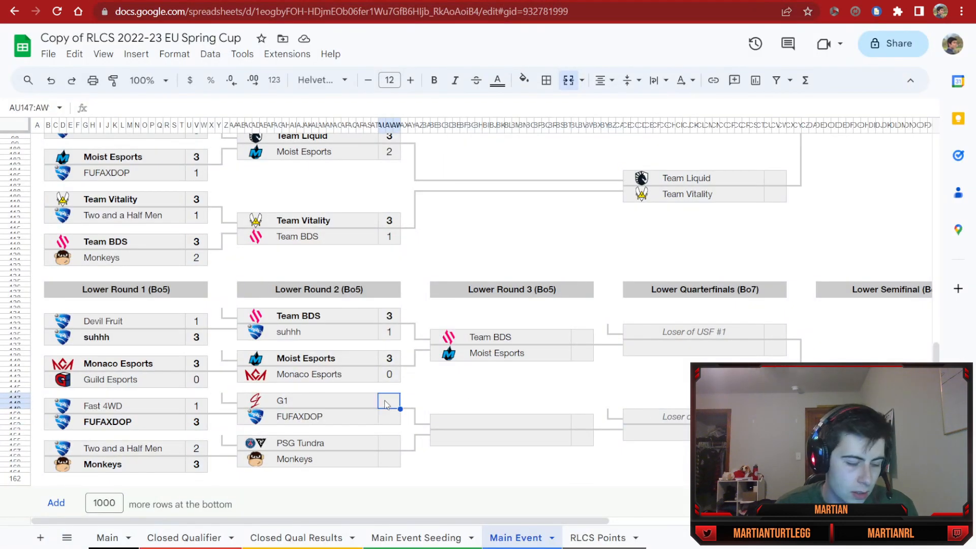
Step: Score G1 3–1 over FUFAXDOP and Monkeys 3–2 over PSG Tundra in Lower Round 2
text(1)
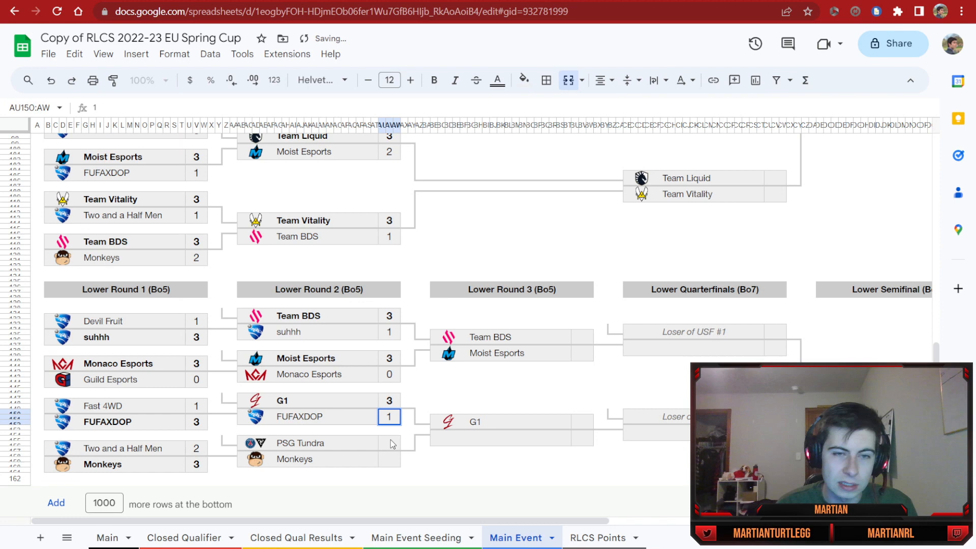
click(389, 443)
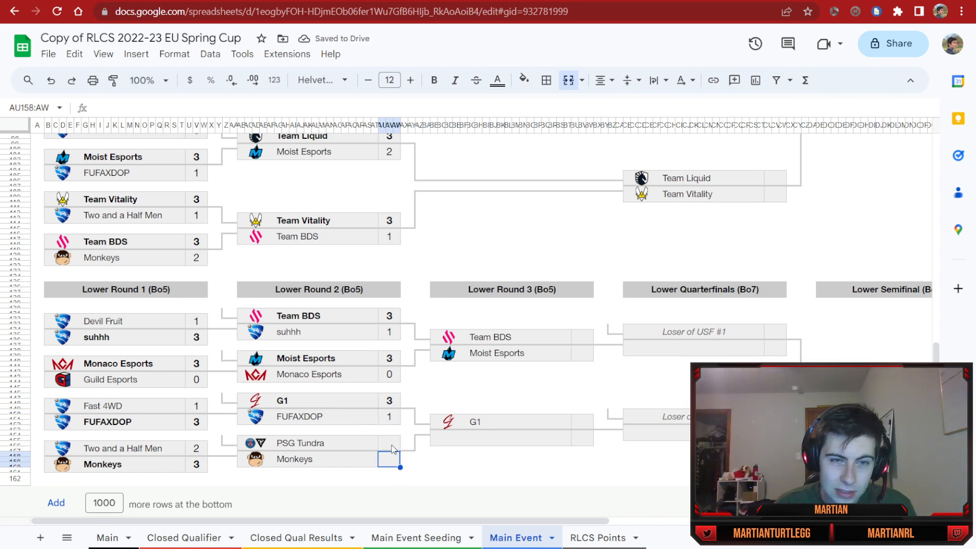
text(3)
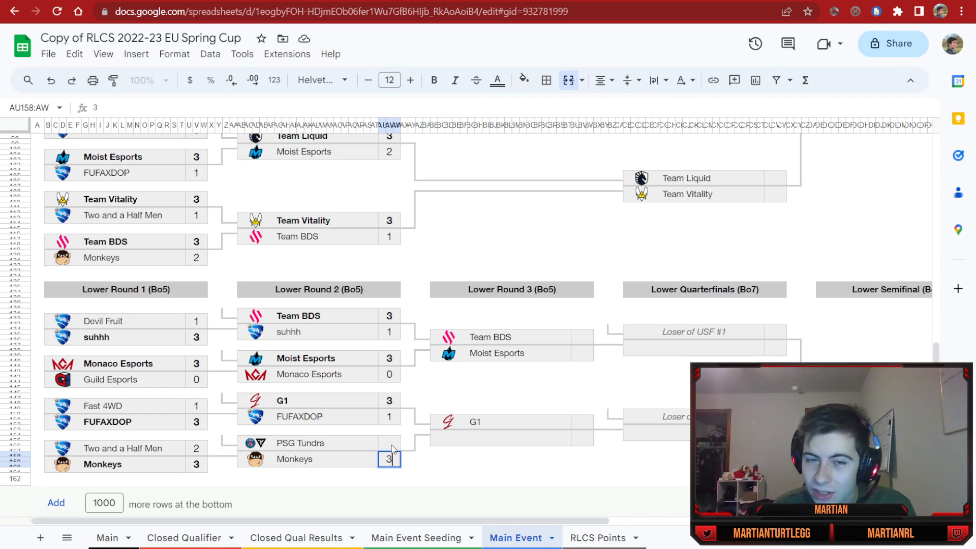
text(0)
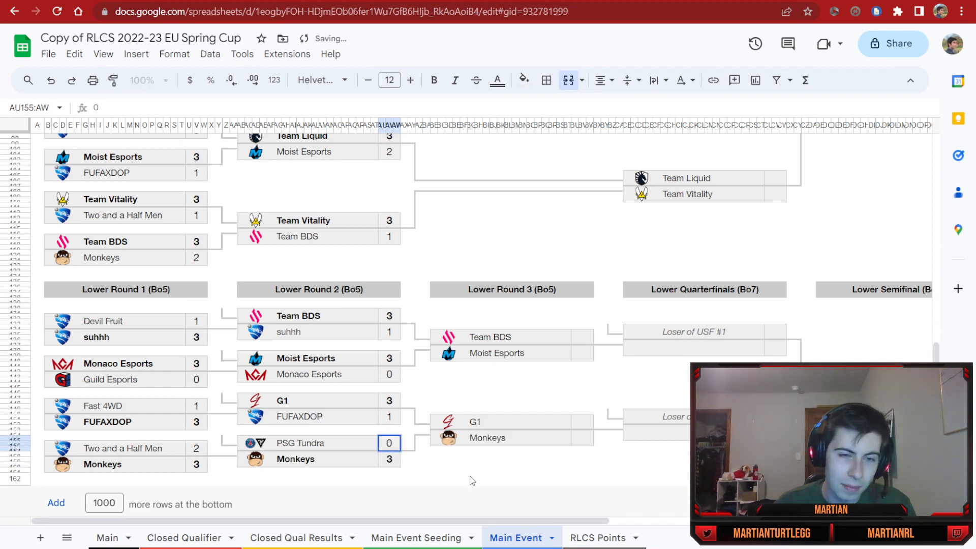
click(471, 480)
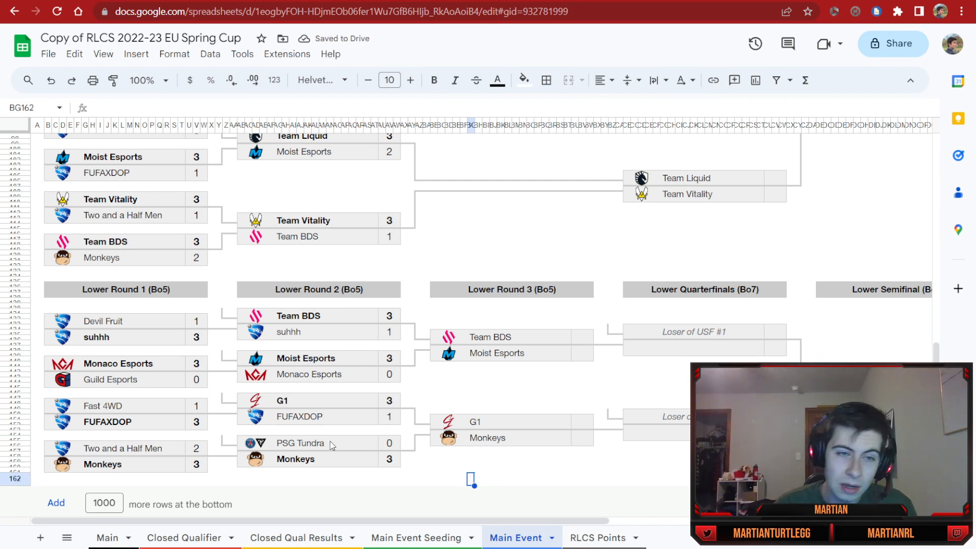
click(299, 443)
text(2)
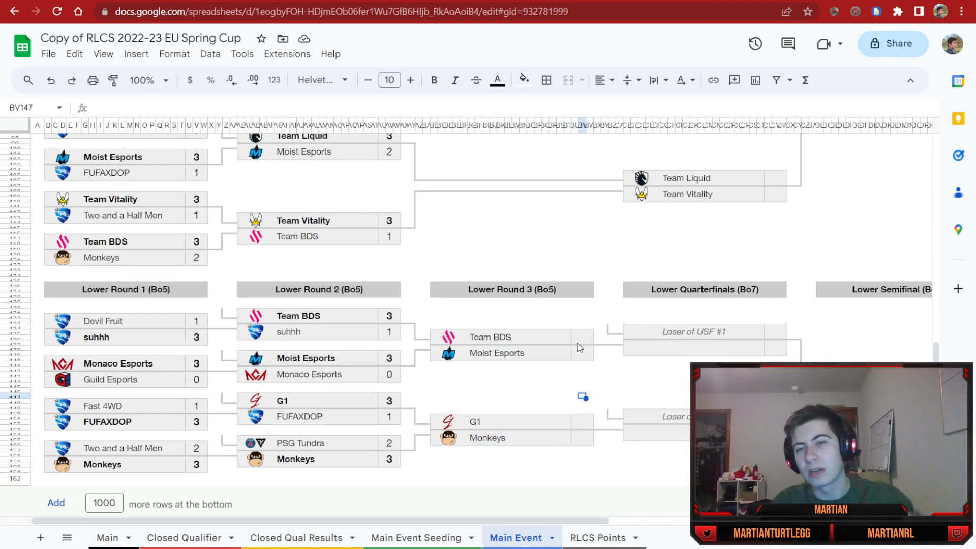
Step: Score Moist Esports' 3–2 Lower Round 3 win over Team BDS
click(576, 337)
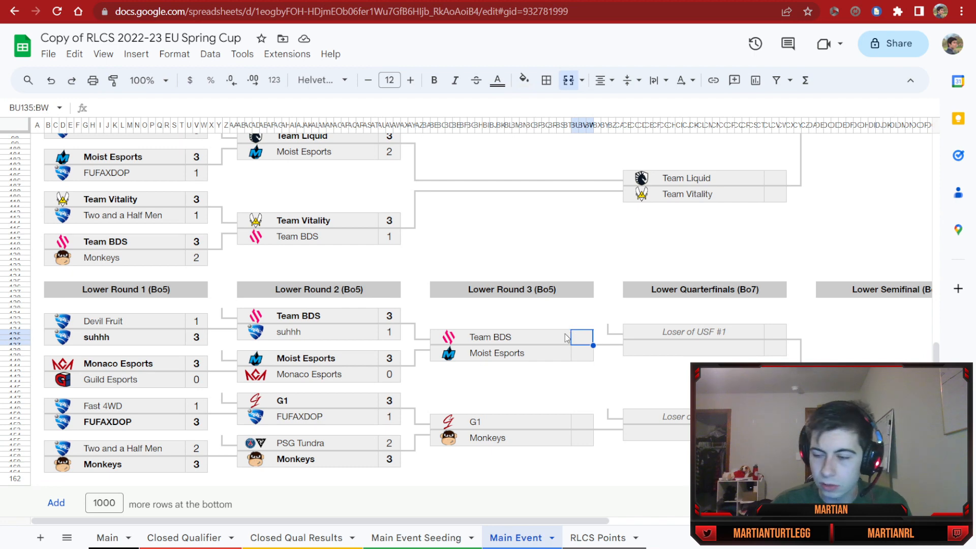
mouse_move(579, 346)
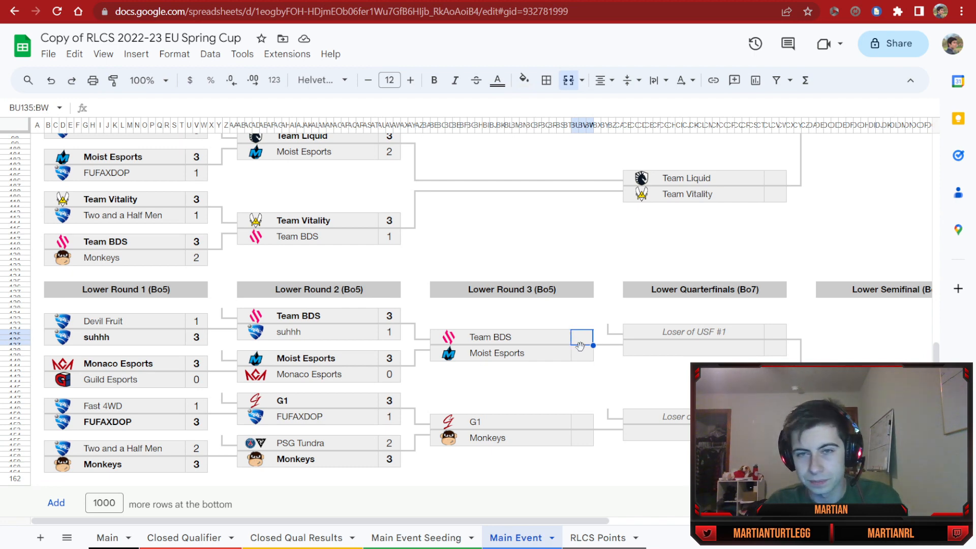
text(3)
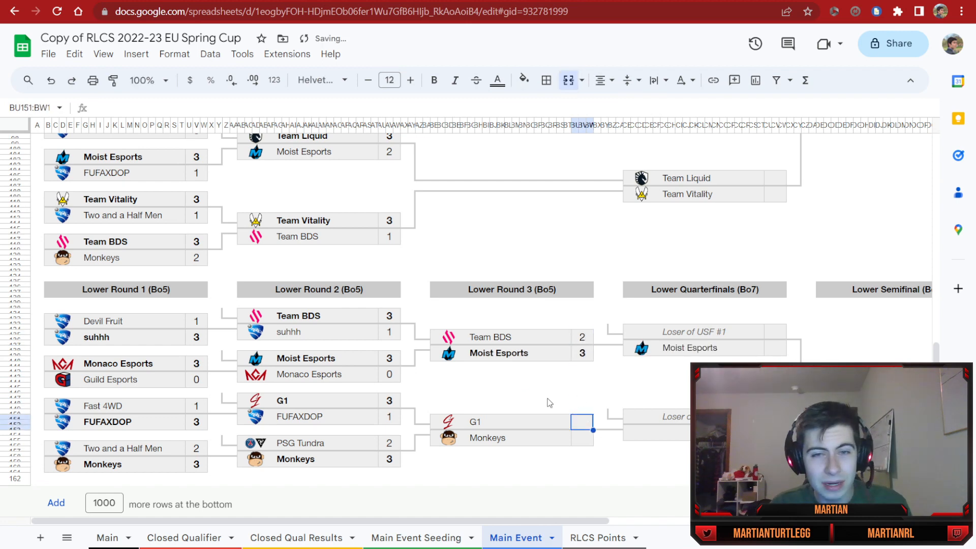
click(517, 336)
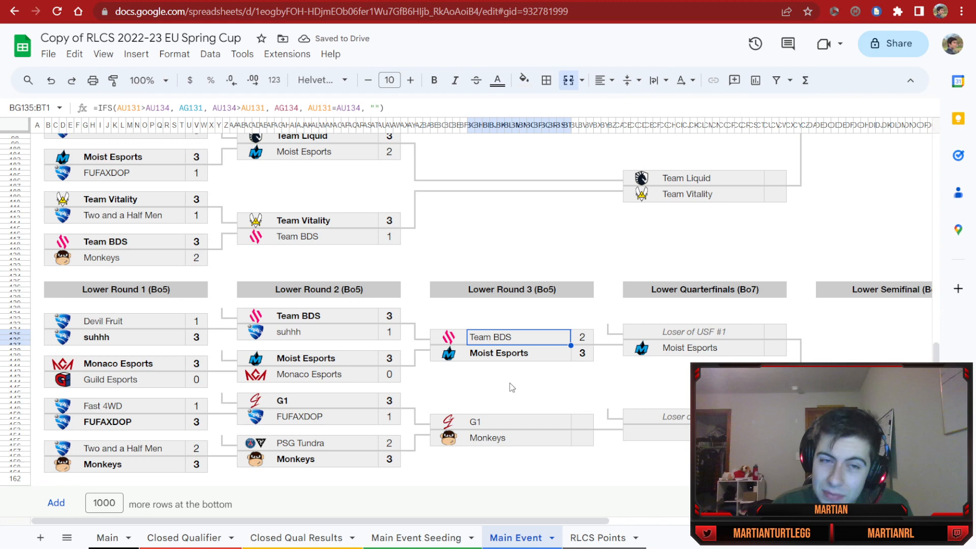
mouse_move(530, 300)
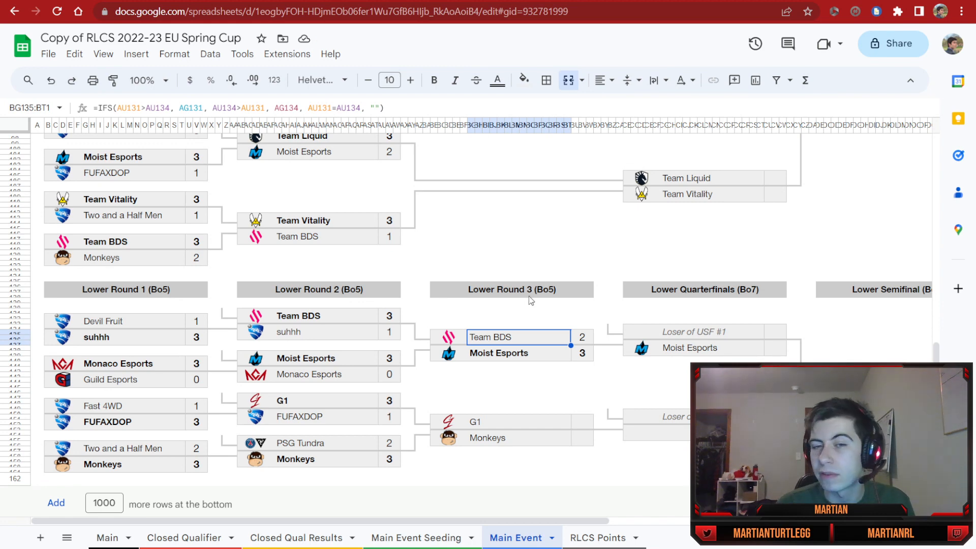
mouse_move(560, 218)
text(1)
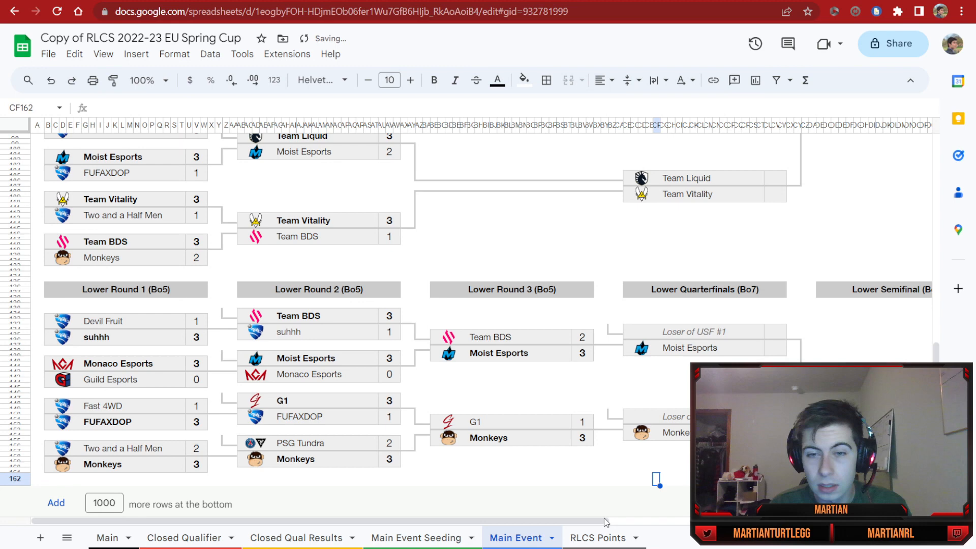
Step: Score Karmine Corp's upper semifinal win over Oxygen Esports 4–0, then select Vitality's score cell
scroll(right, 3)
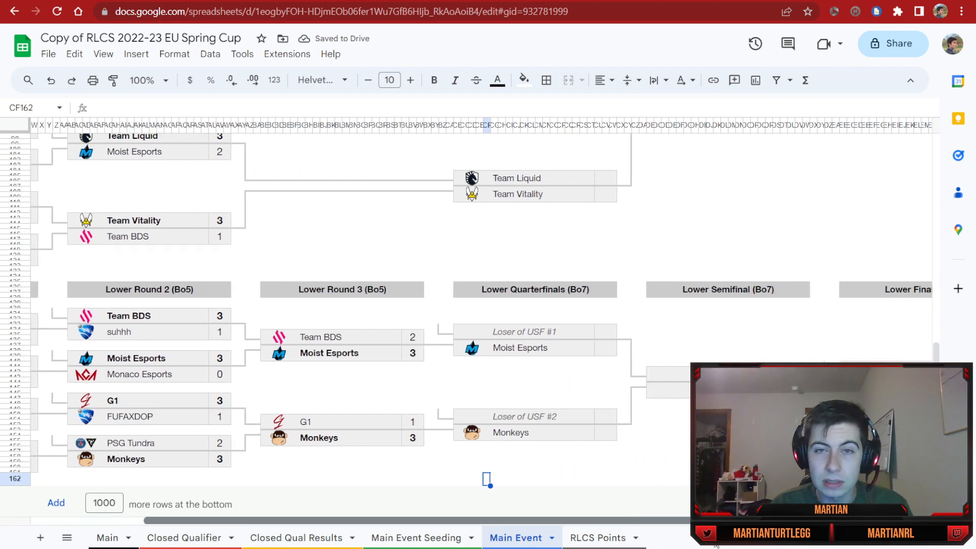
scroll(right, 3)
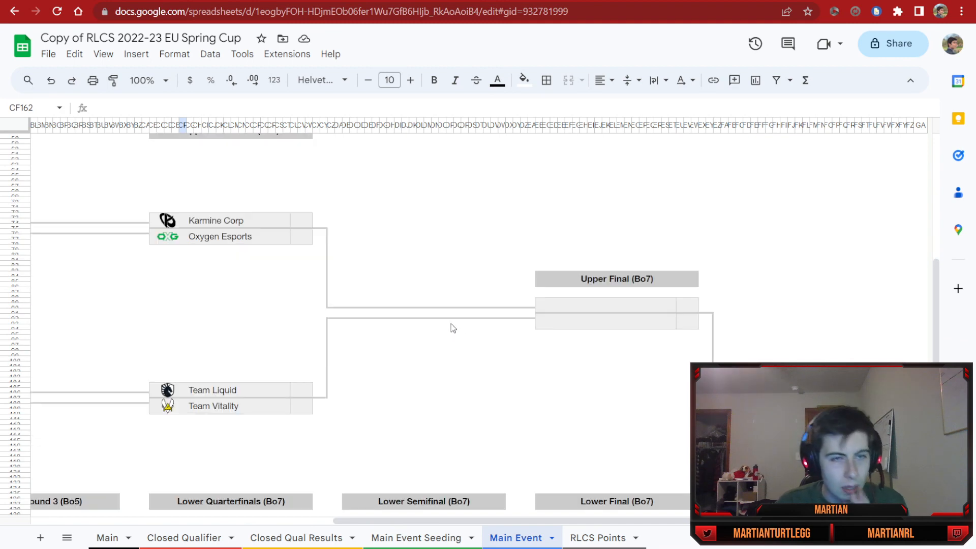
text(4)
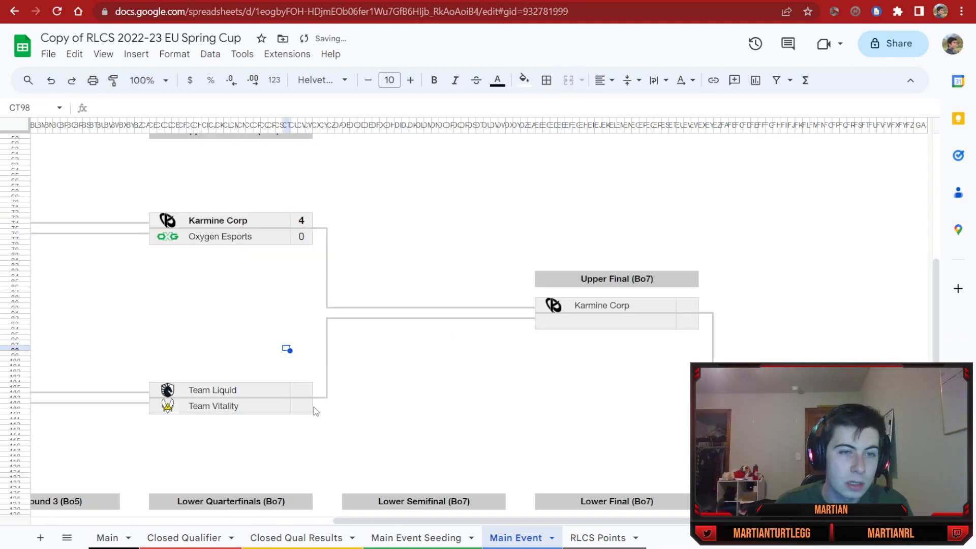
click(302, 405)
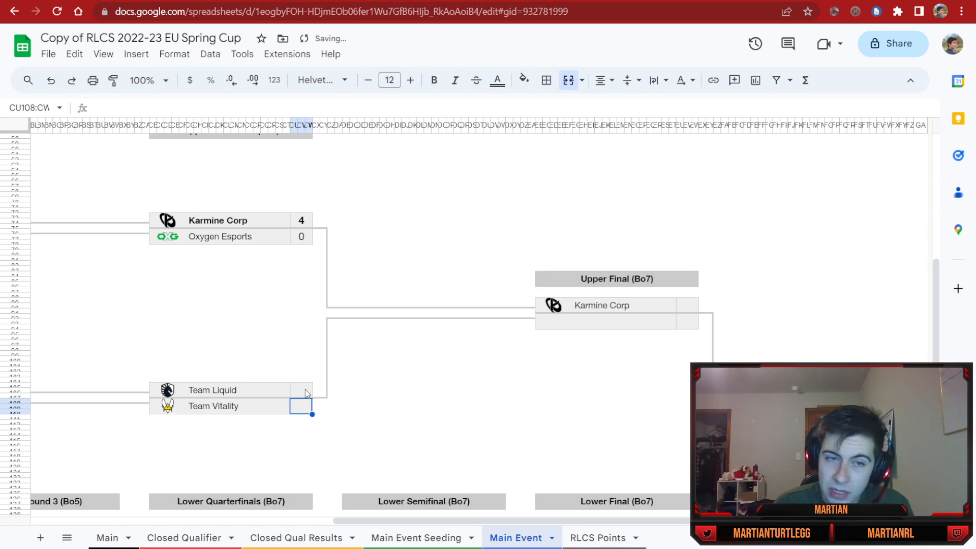
mouse_move(265, 354)
text(3)
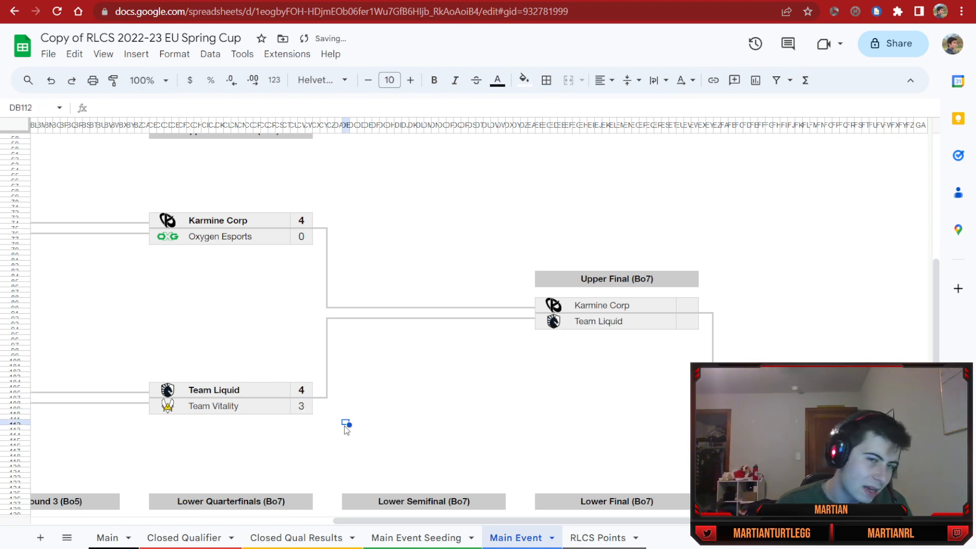
mouse_move(359, 380)
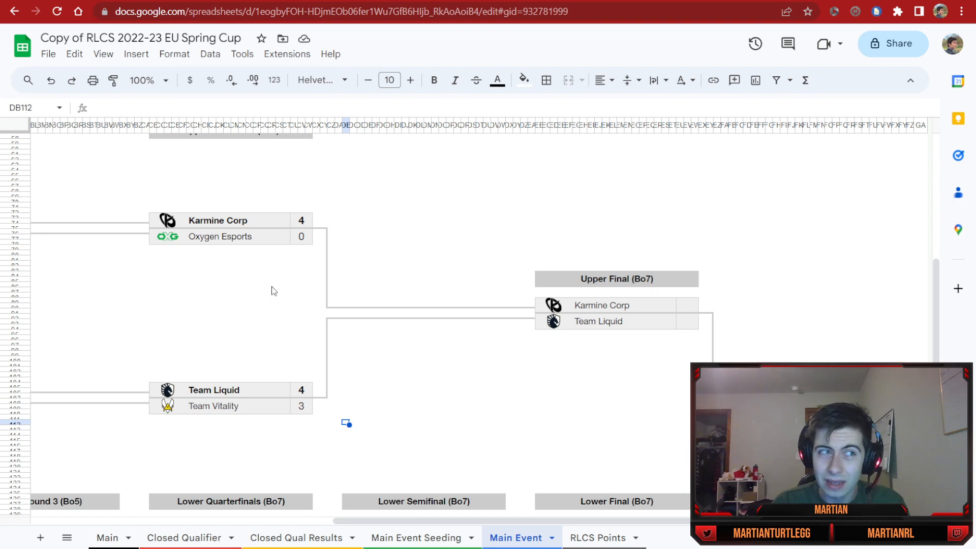
Step: Score both lower quarterfinals: Moist over Oxygen 4–1 and Vitality over Monkeys 4–1
scroll(down, 3)
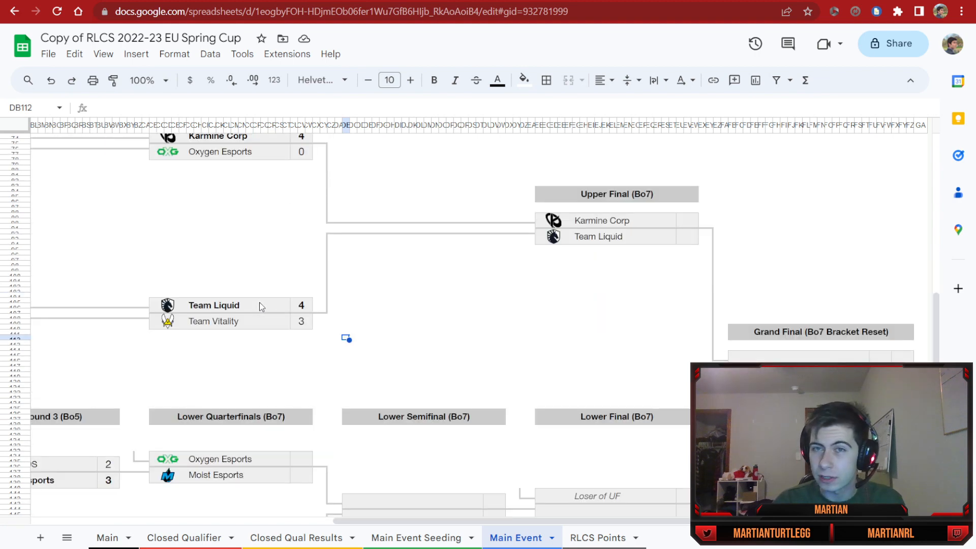
scroll(down, 3)
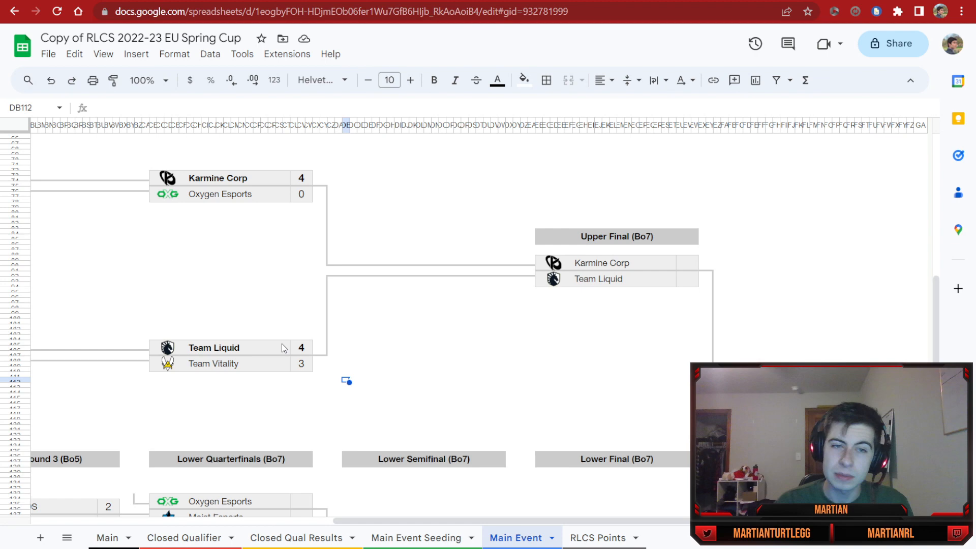
scroll(down, 3)
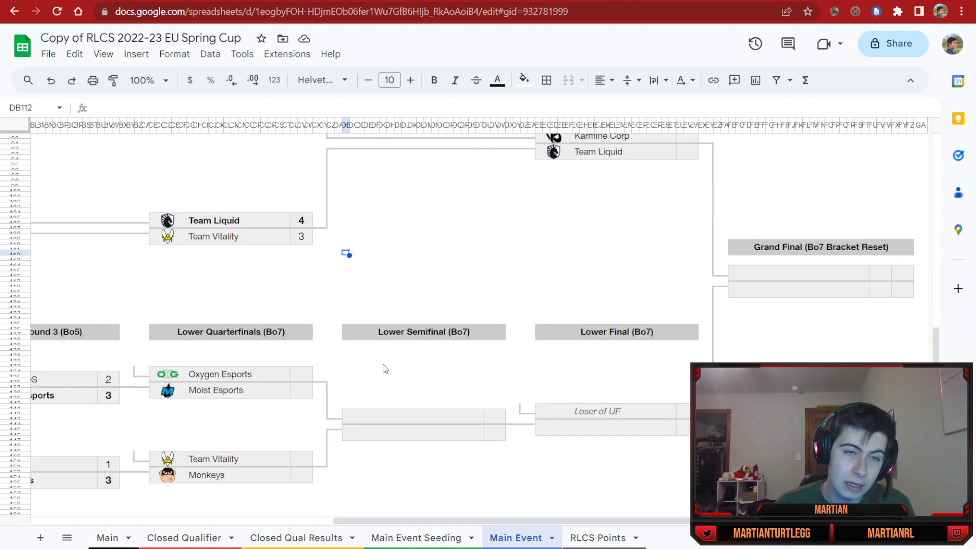
scroll(down, 3)
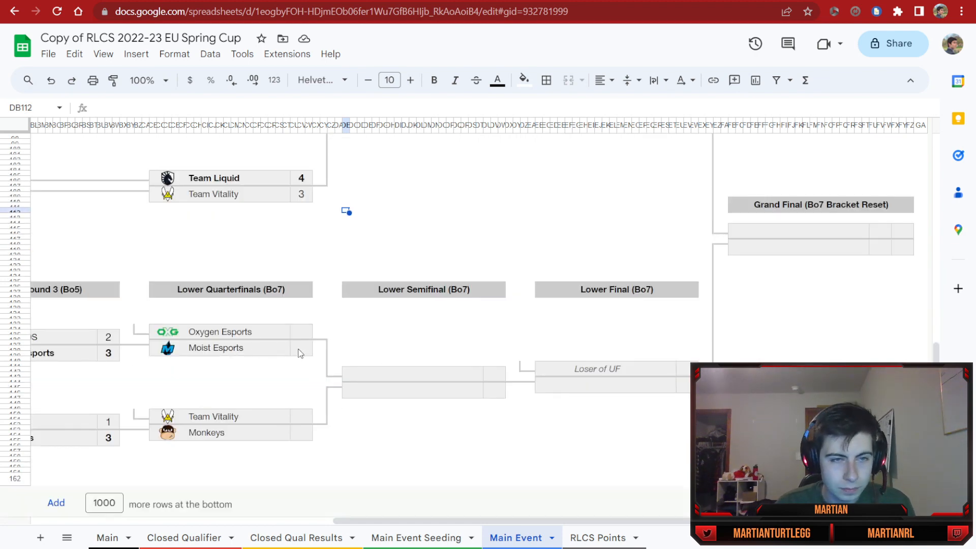
click(301, 347)
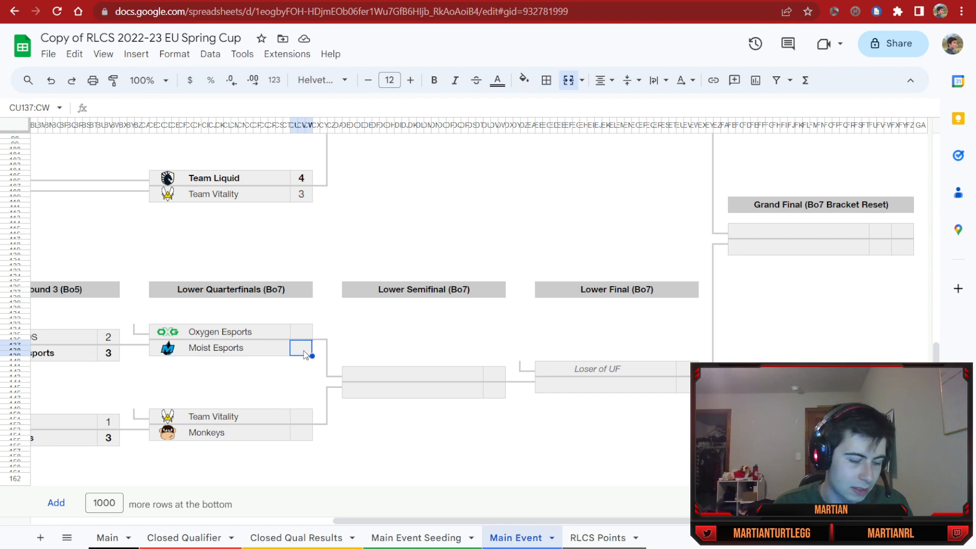
text(4)
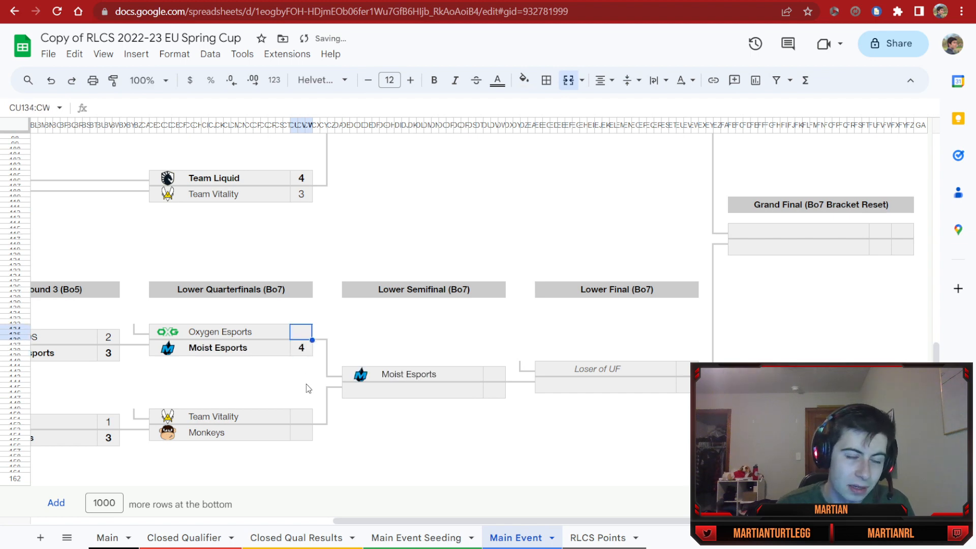
text(1)
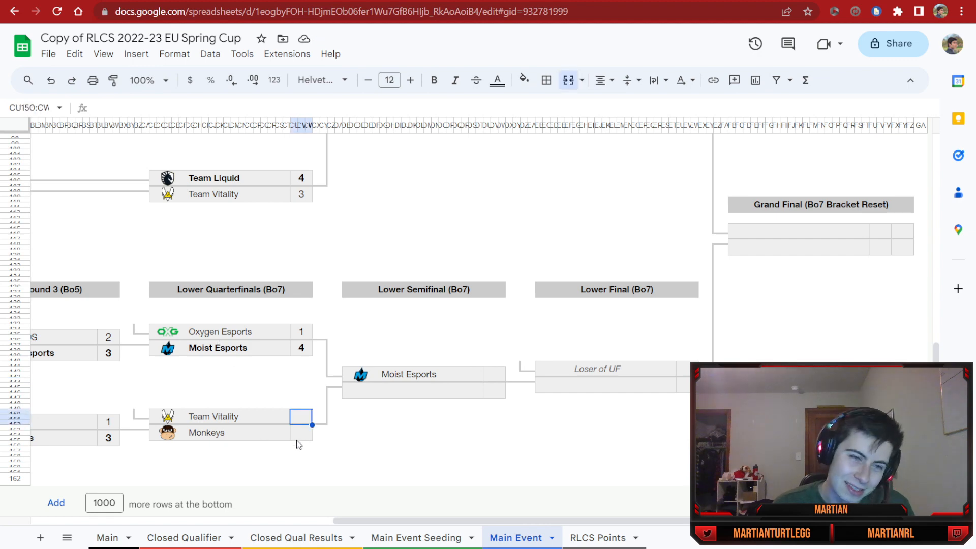
text(4)
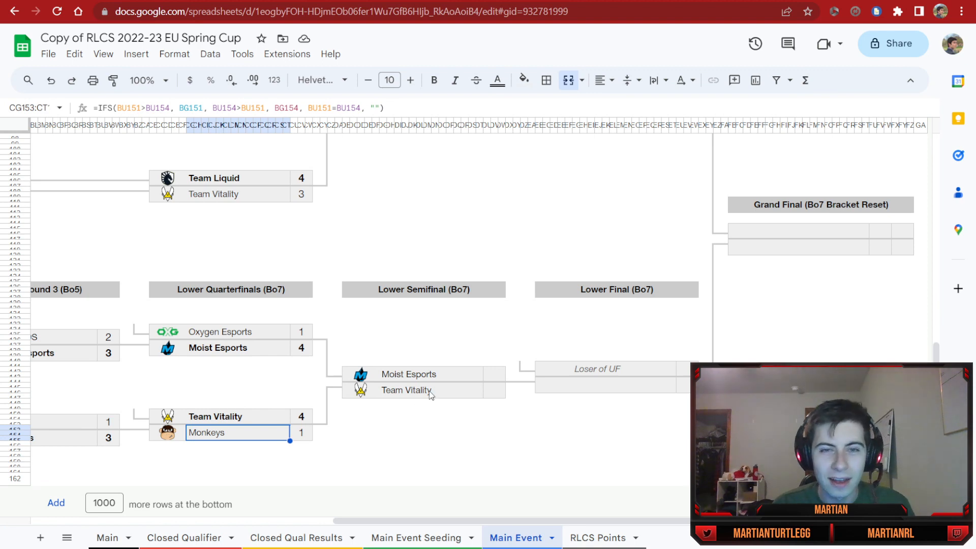
text(3)
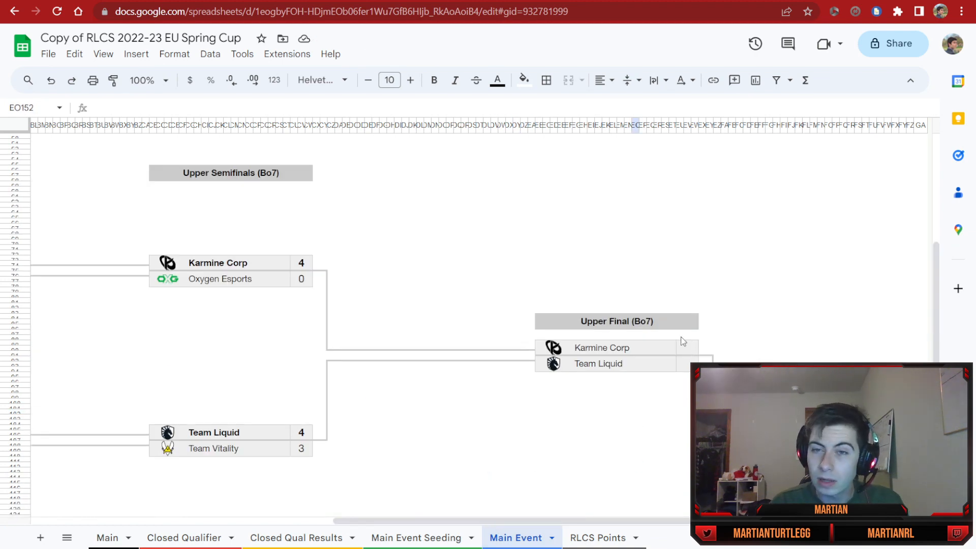
Step: Enter the remaining bracket scores, ending with Karmine Corp's 4–0 Grand Final reset win over Vitality
text(1)
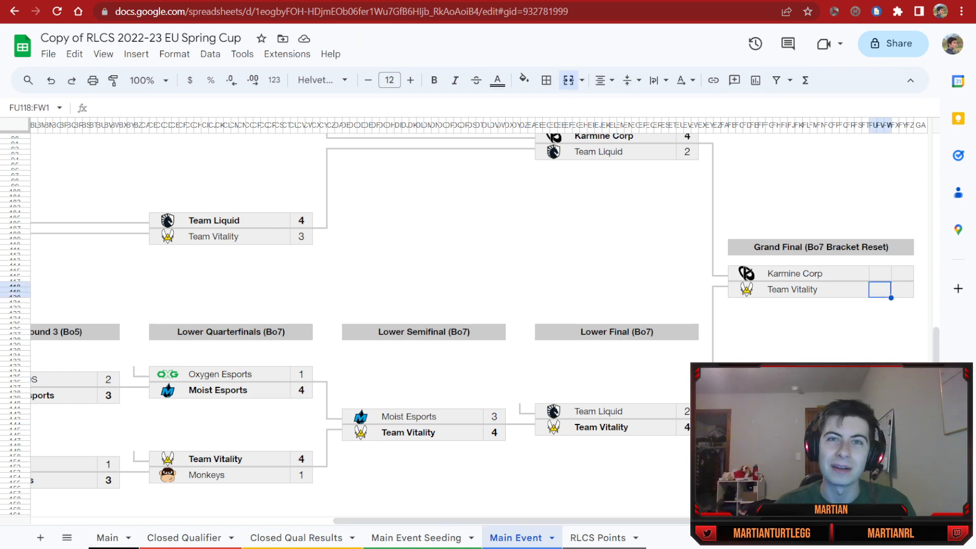
text(4)
click(880, 274)
text(3)
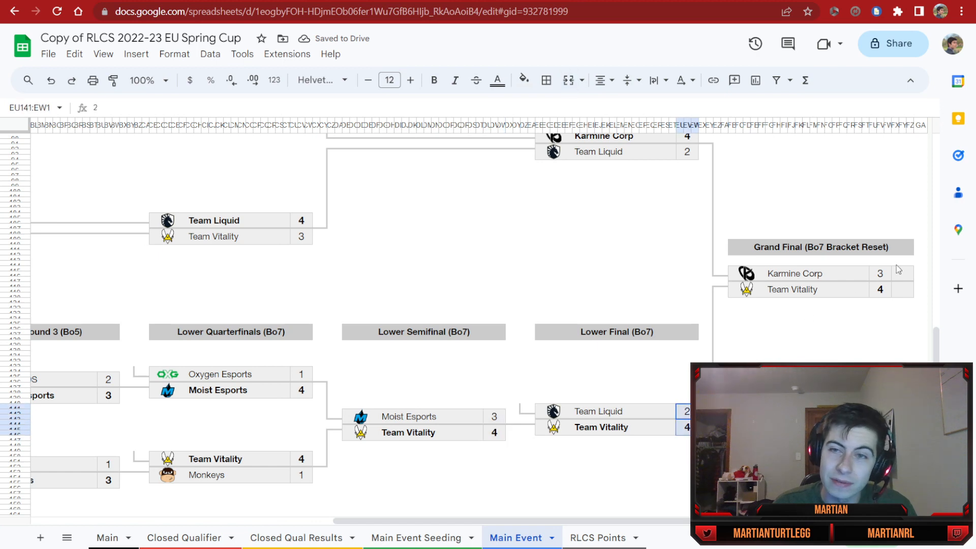
click(901, 272)
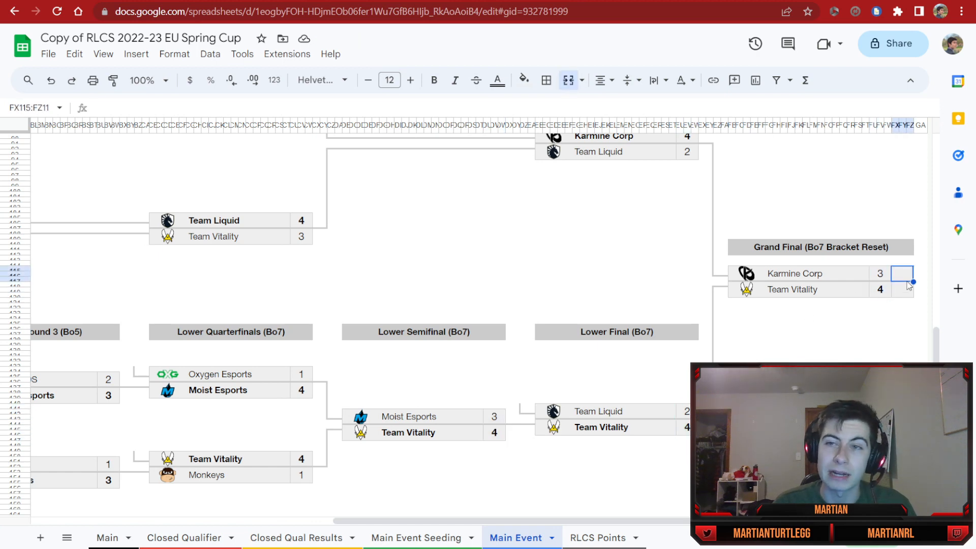
text(4)
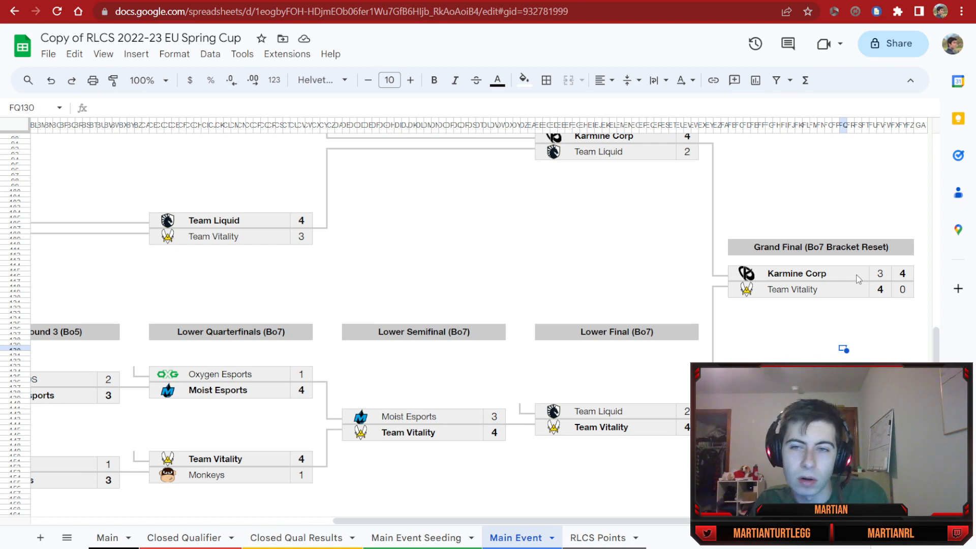
click(809, 274)
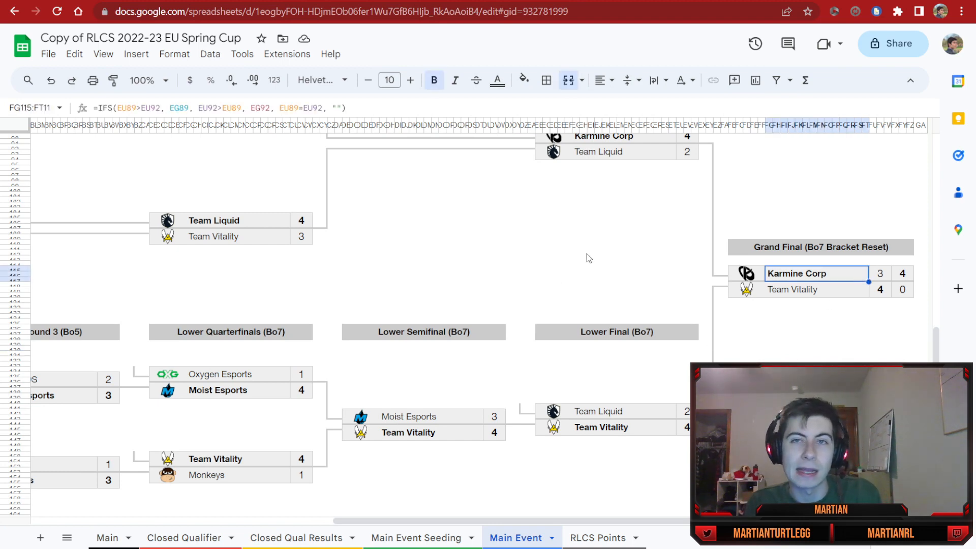